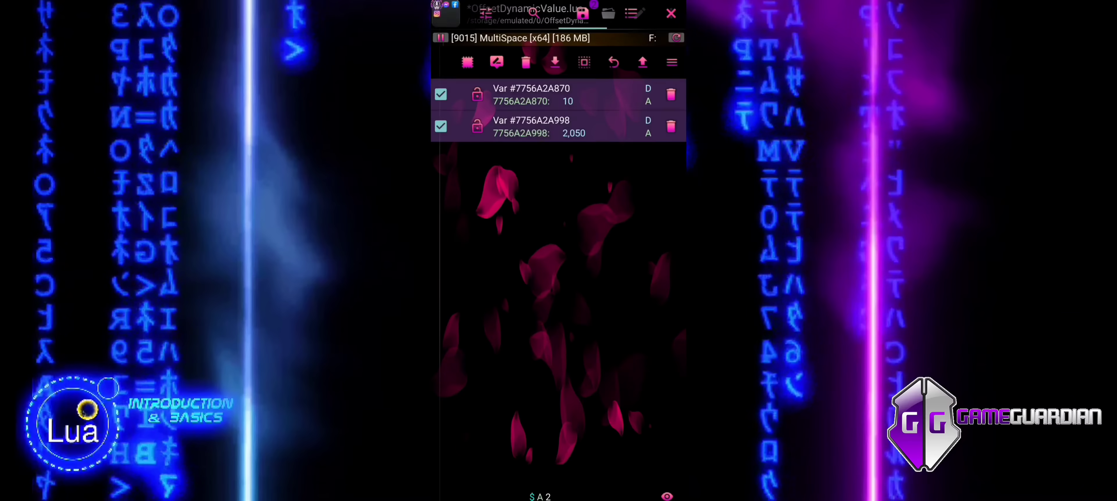
# Open the OffsetDynamicValue.lua script from the saved list for editing
pyautogui.click(574, 133)
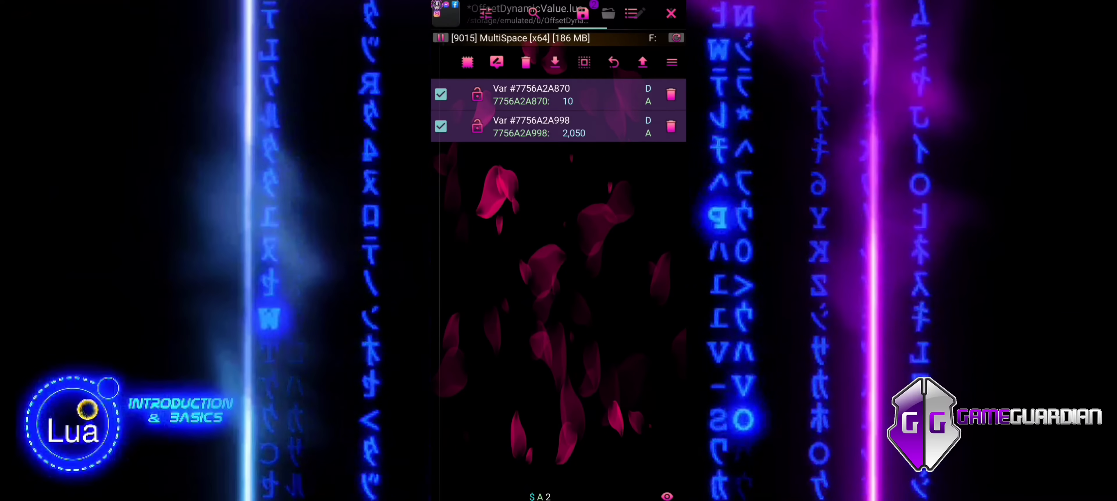
pyautogui.click(671, 13)
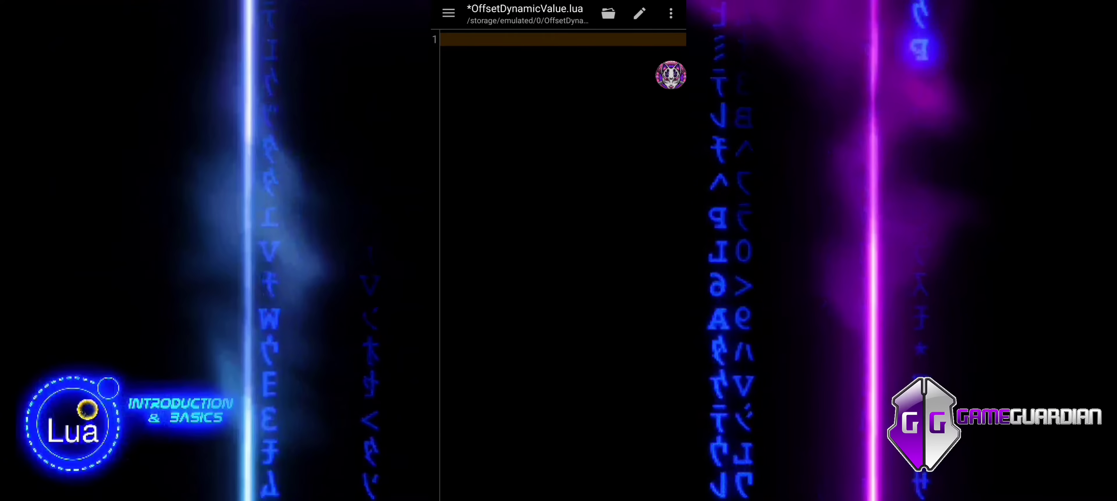
# Write gg.setVisible(false) and gg.processPause() as the script's first two lines
pyautogui.click(563, 39)
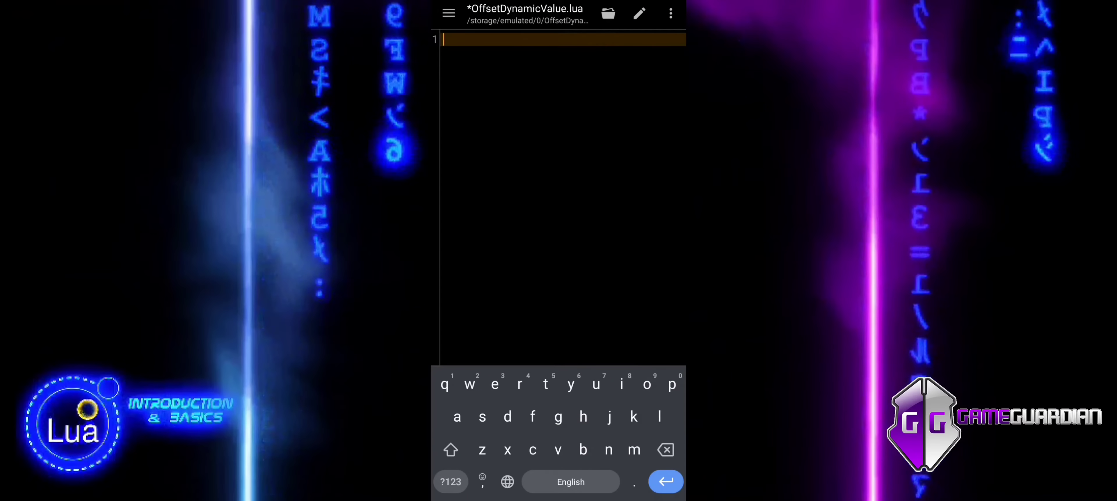
pyautogui.write('gg.set')
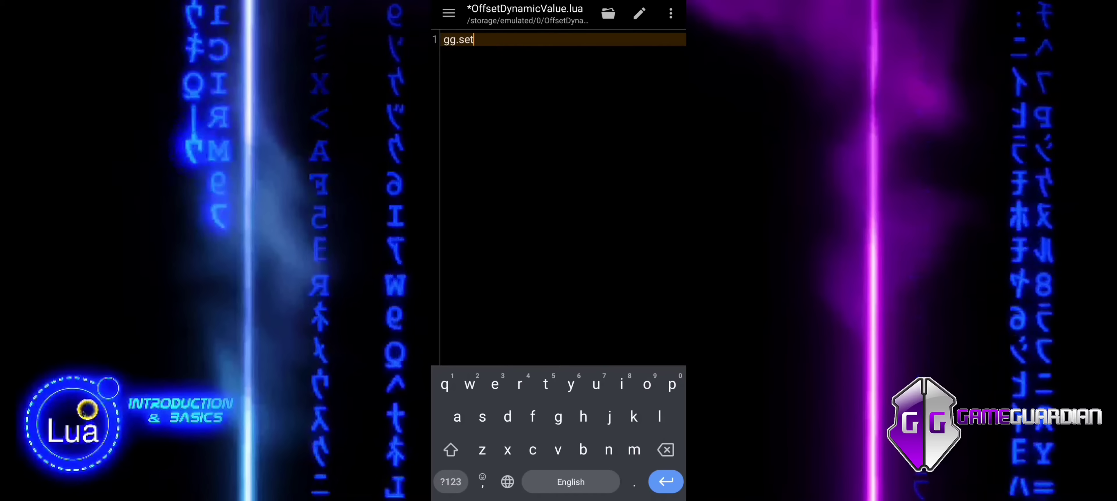
pyautogui.write('Visible(false')
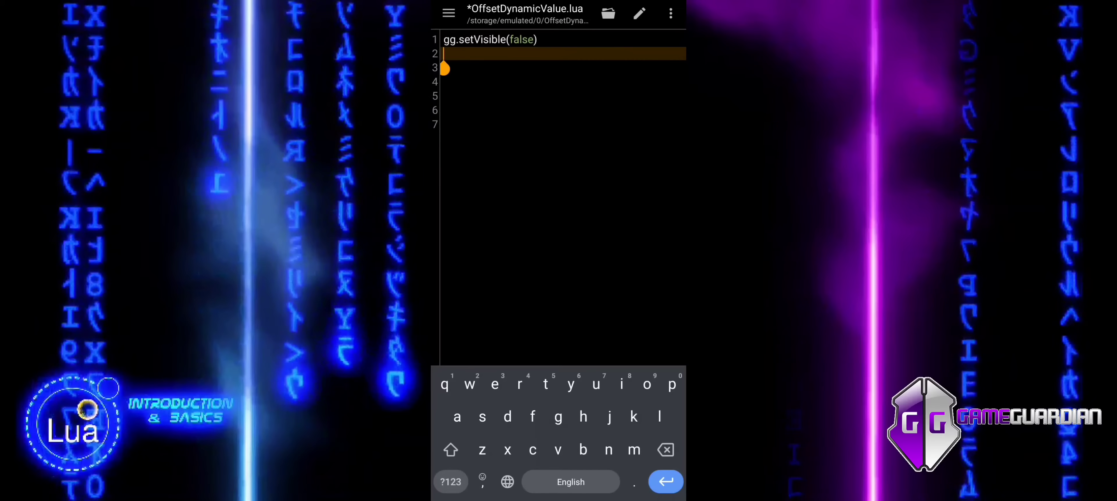
pyautogui.write('gg.processPause(')
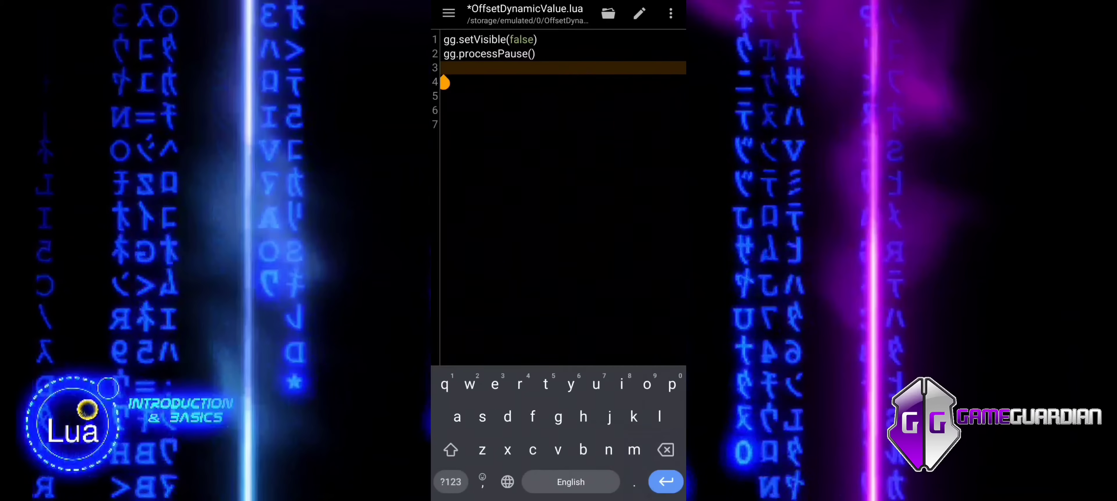
# Declare local searchValue = "2049~2050" and local offset = -0x128
pyautogui.write('local searchValue')
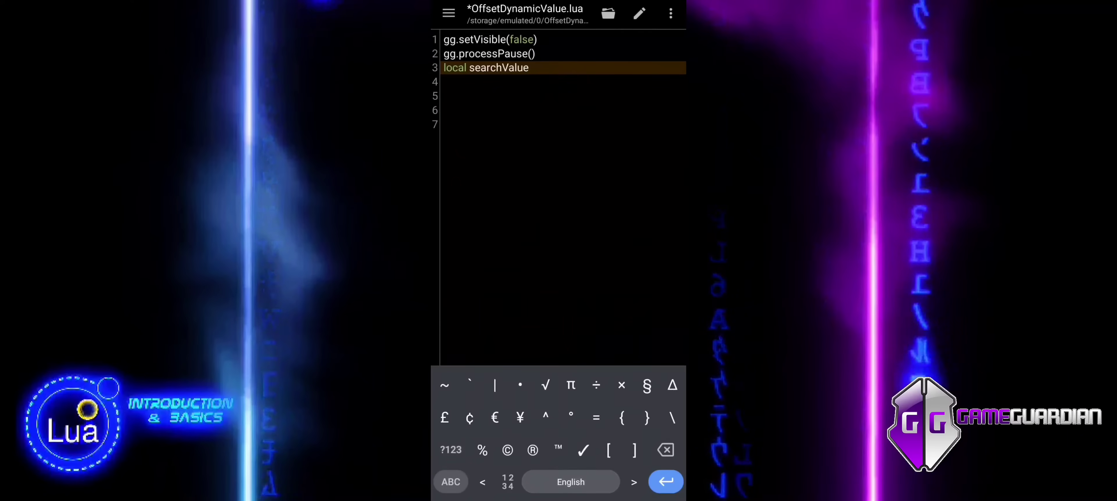
pyautogui.write('= "20')
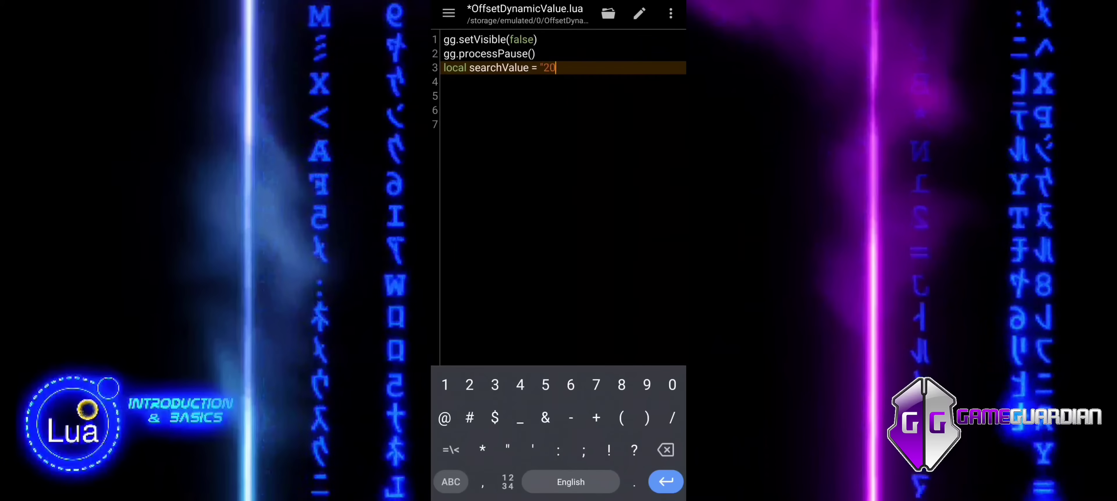
pyautogui.write('49~205')
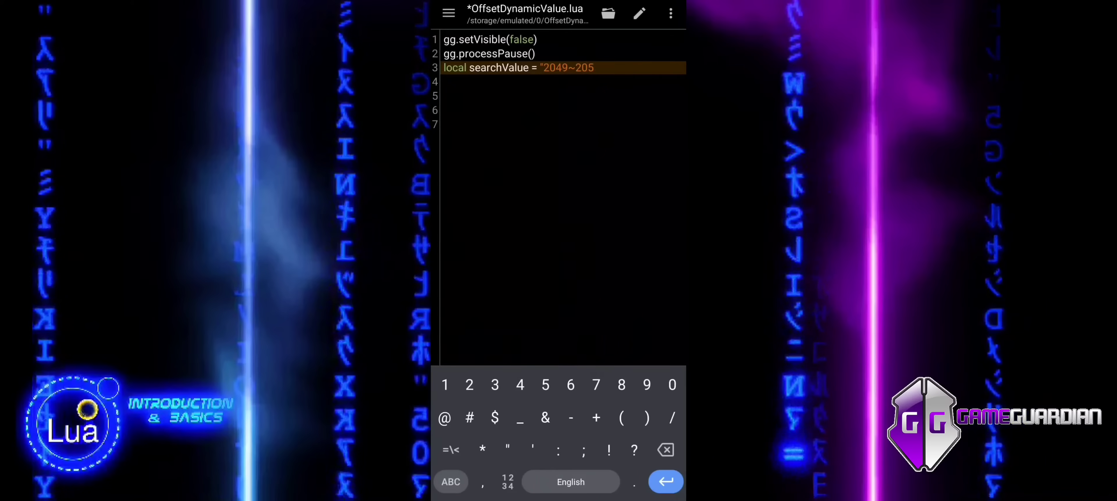
pyautogui.write('0')
pyautogui.click(564, 82)
pyautogui.write('local offset = -0x128')
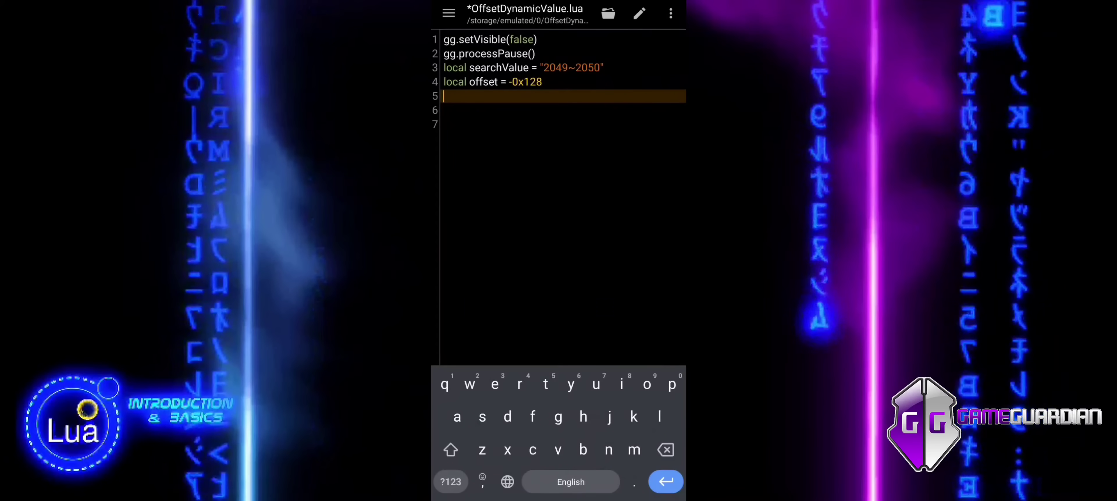
# Add gg.setRanges(32) and gg.searchNumber(searchValue, 4, false, 536870912)
pyautogui.write('gg.setRanges(32')
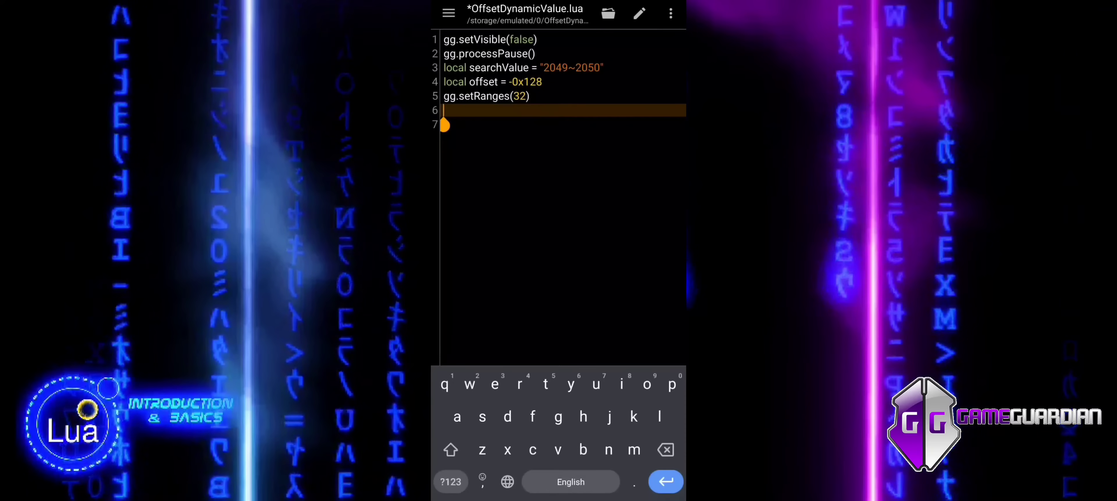
pyautogui.write('gg.searchNumber(')
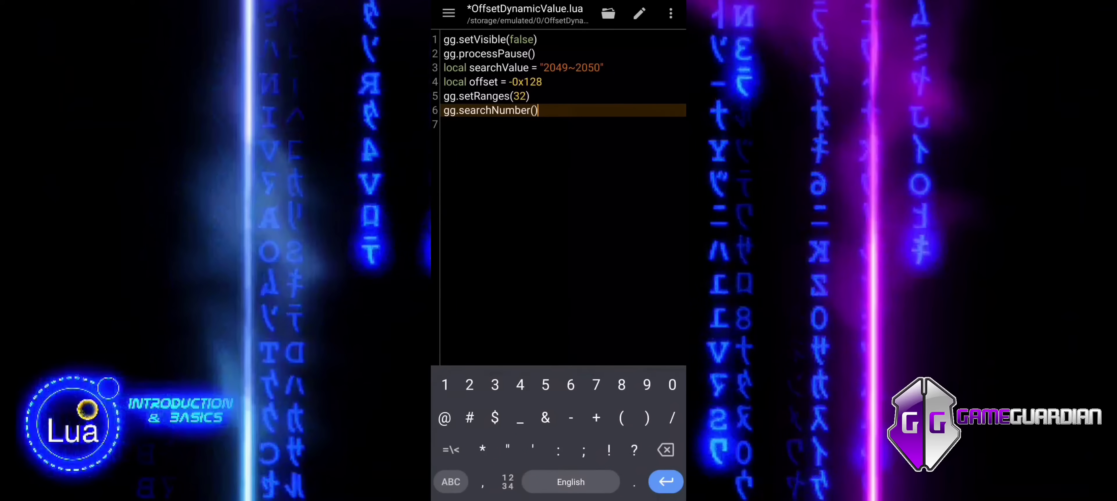
pyautogui.click(527, 67)
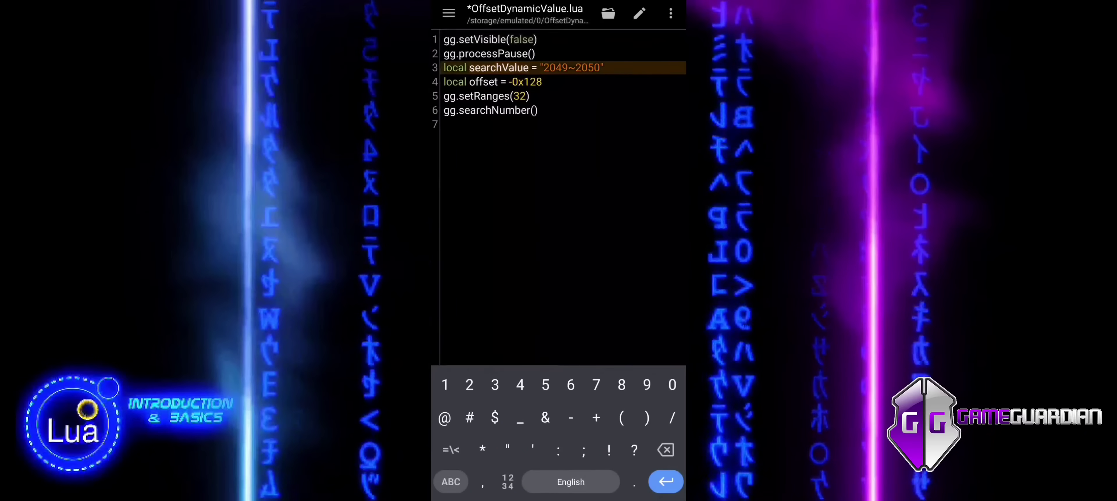
pyautogui.click(490, 111)
pyautogui.write('searchValue, 4, false, ')
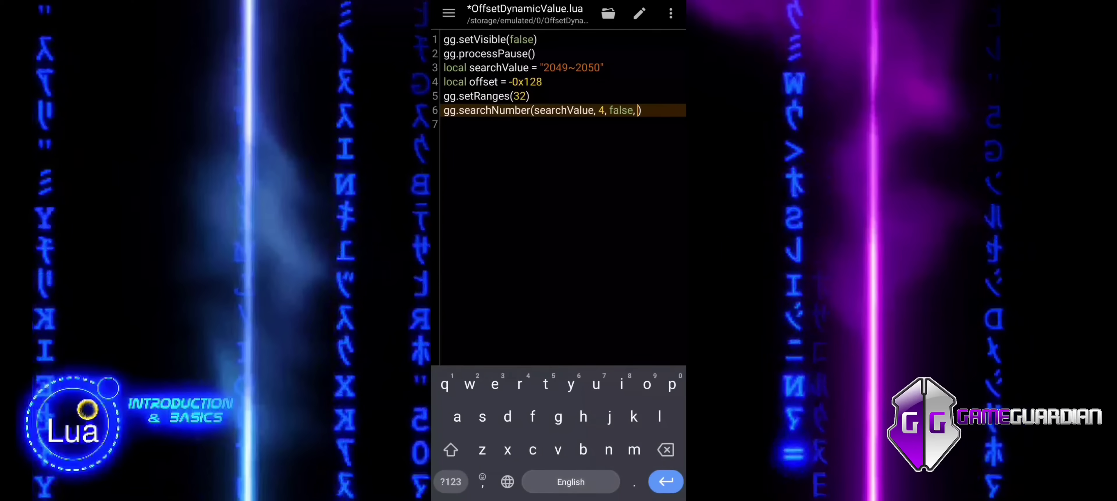
pyautogui.write('536870')
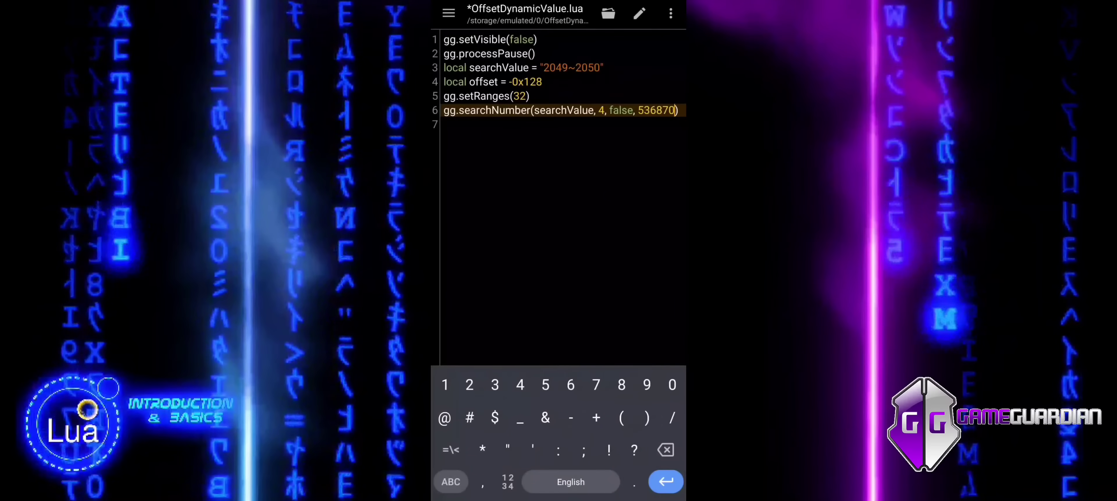
pyautogui.write('912')
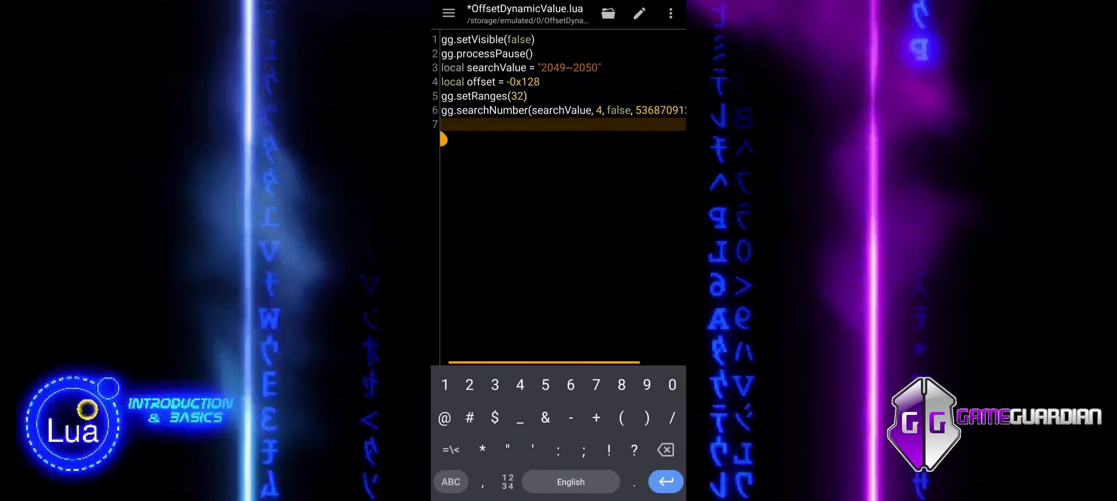
# Add local t = gg.getResults(1000) below the search call
pyautogui.click(450, 482)
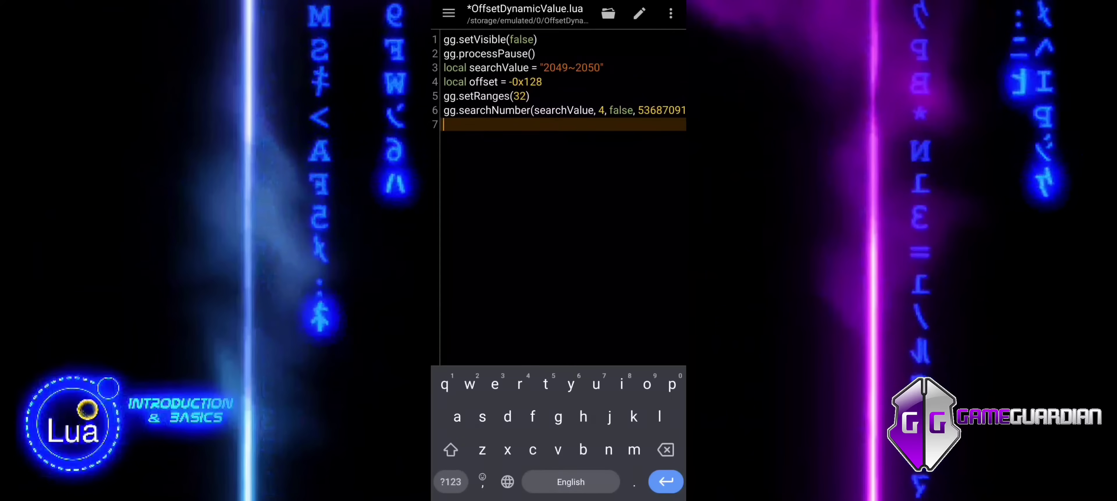
pyautogui.write('local t =')
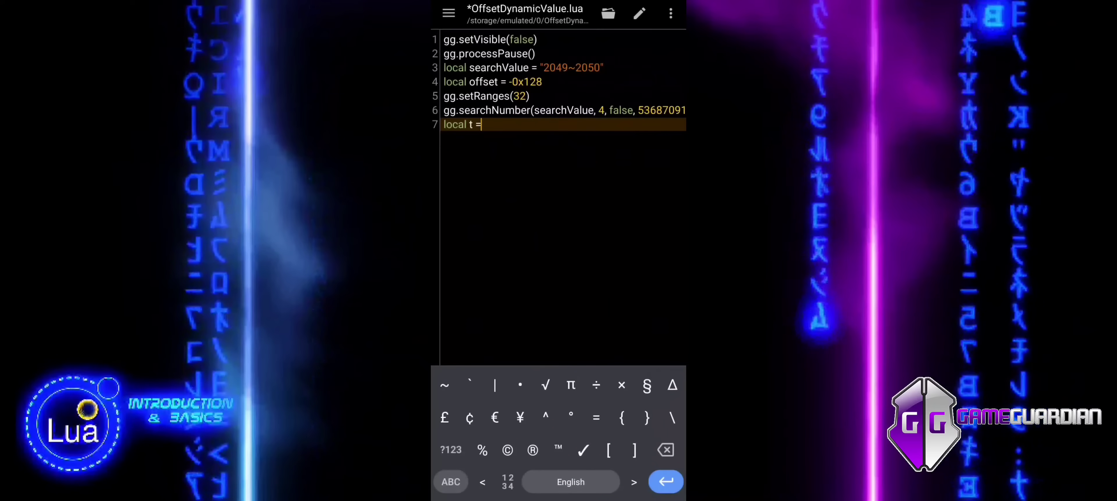
pyautogui.write('gg.g')
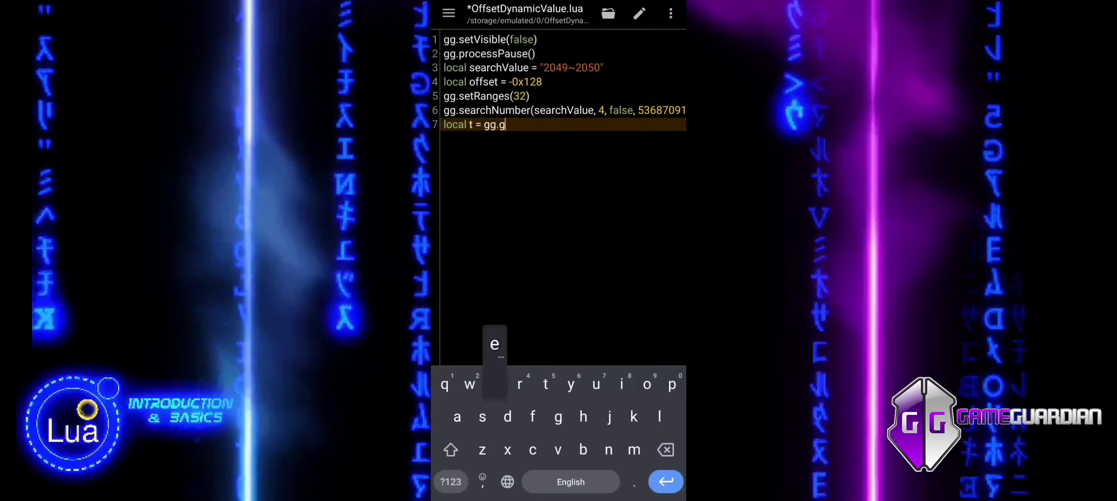
pyautogui.write('etResukt')
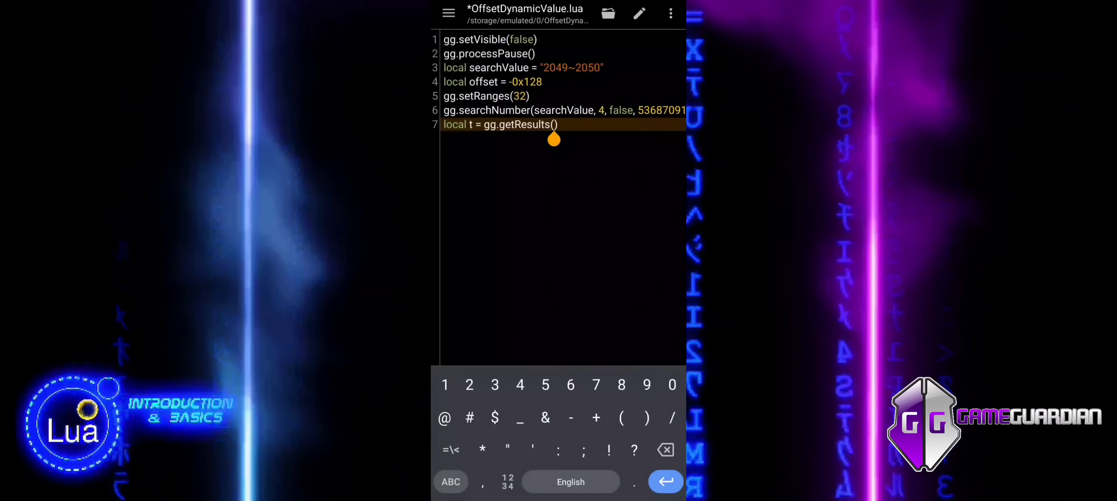
pyautogui.write('1000')
pyautogui.write('gg.a')
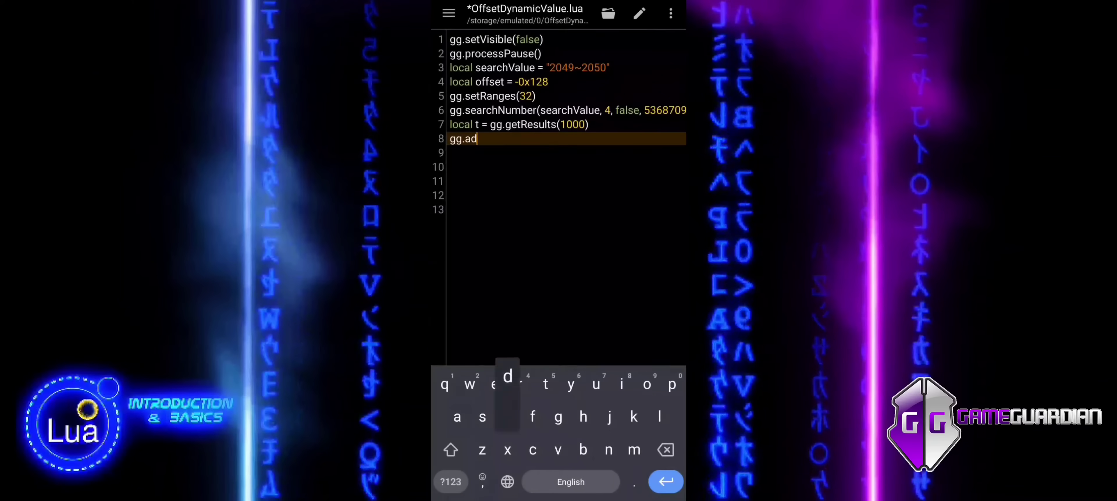
# Add gg.addListItems(t) and gg.clearResults() on the following lines
pyautogui.write('dListItems(t')
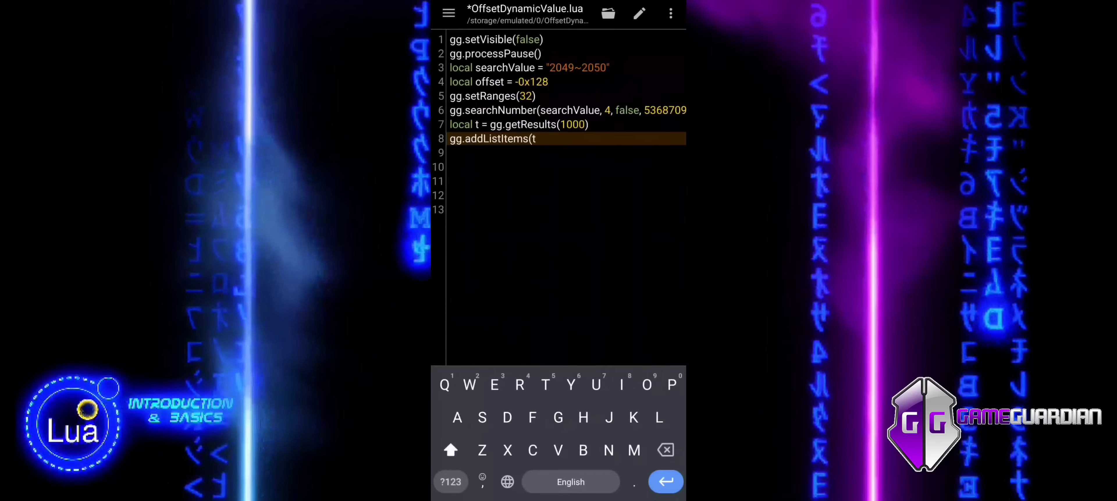
pyautogui.write(')')
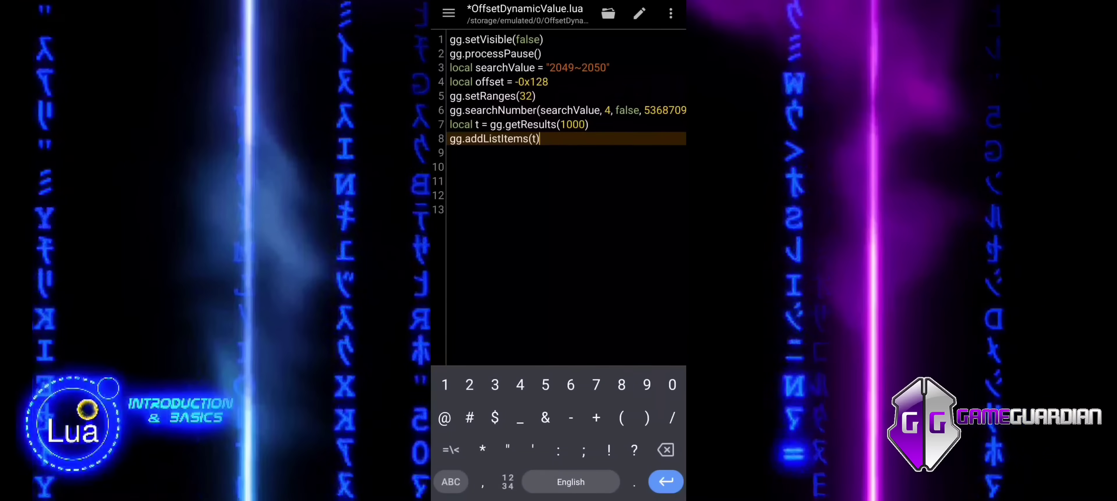
pyautogui.press('Enter')
pyautogui.write('gg.clearResults()')
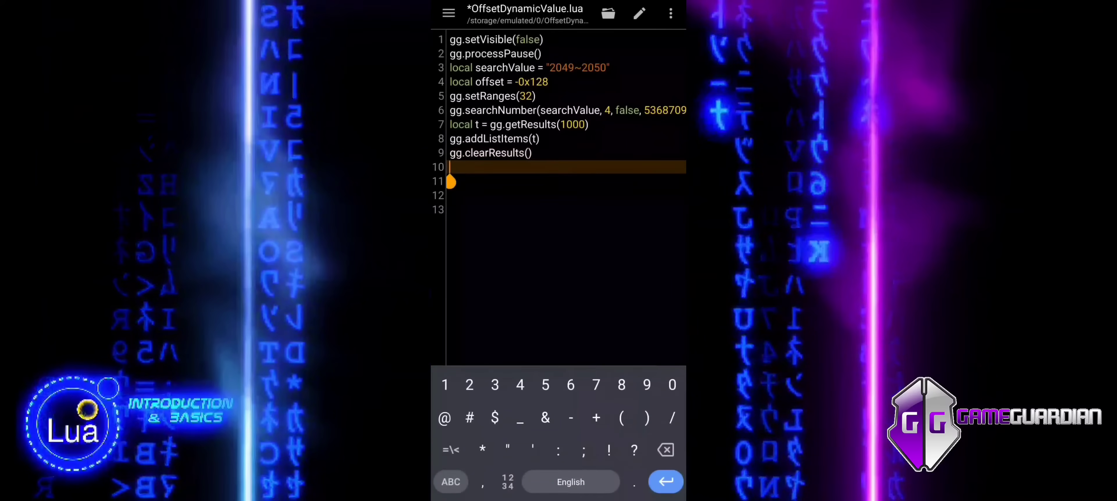
# Add local foundMatch = false below the clearResults line
pyautogui.click(451, 482)
pyautogui.write('local fou')
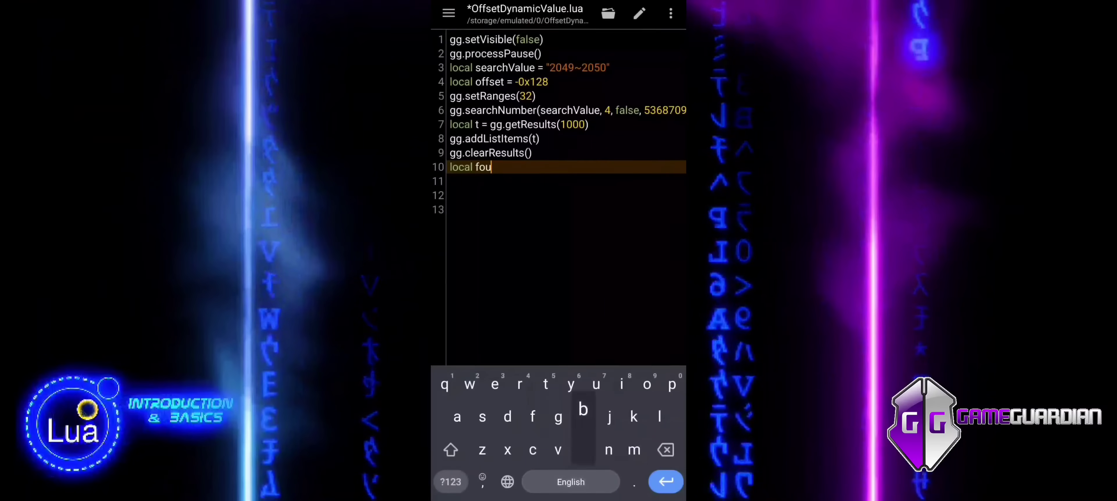
pyautogui.write('nd')
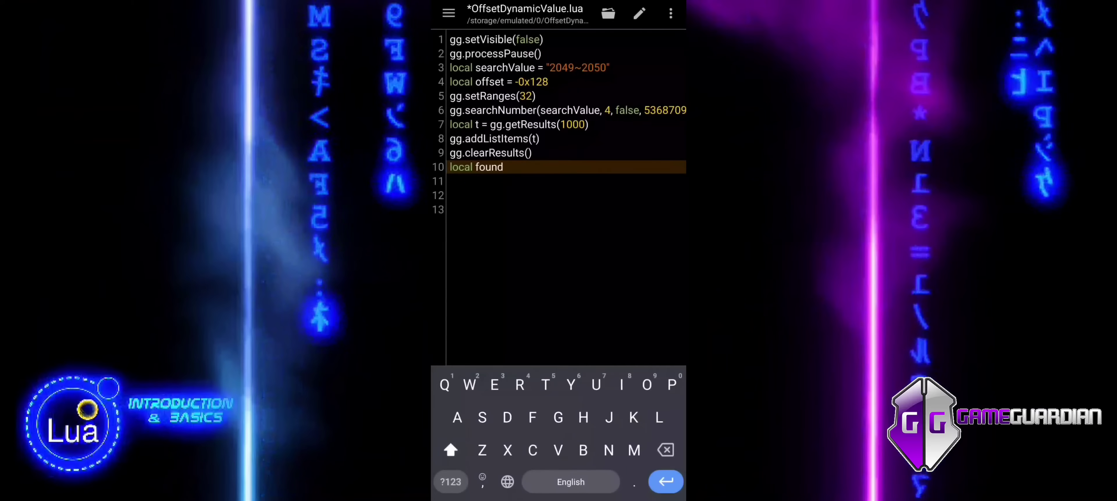
pyautogui.write('Match =')
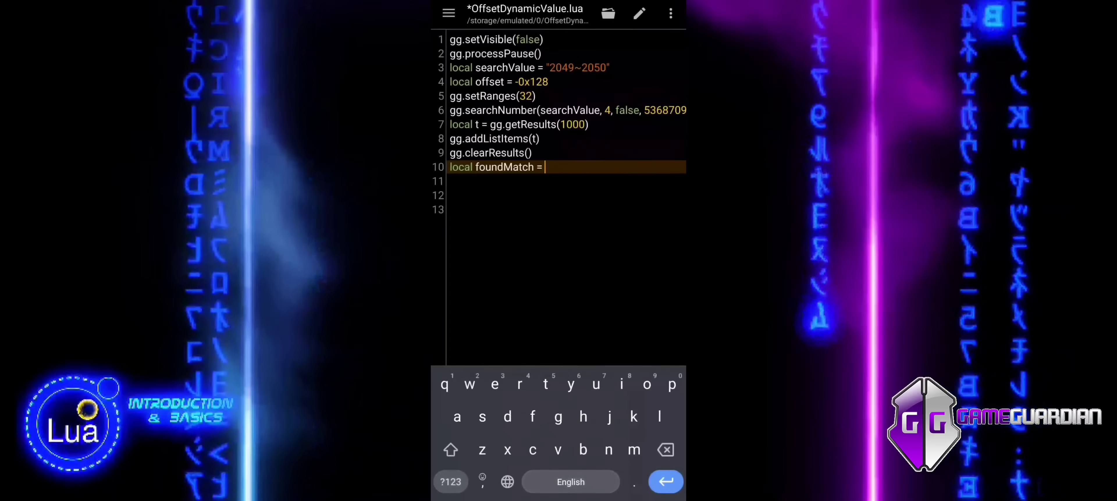
pyautogui.write('false')
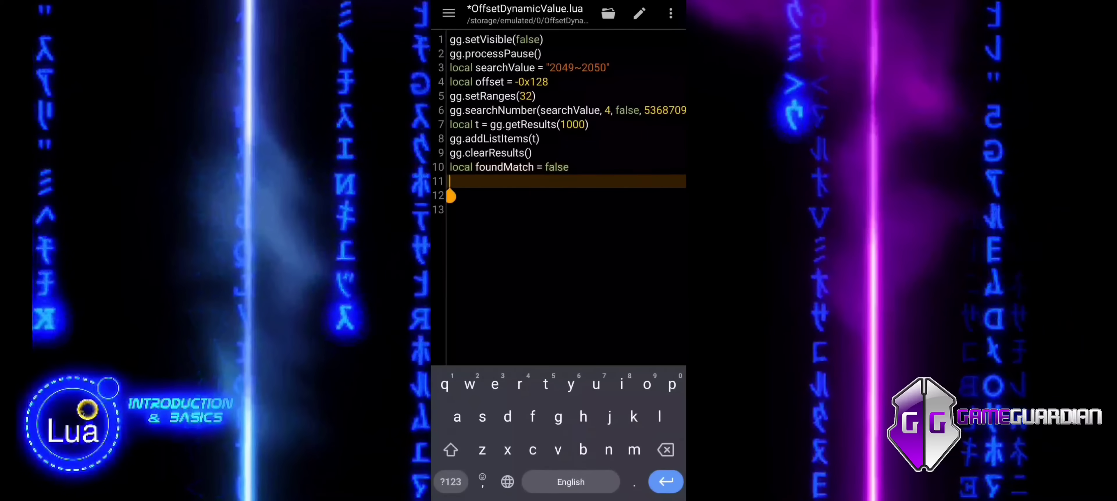
# Add local checkList = gg.getListItems() on line 11
pyautogui.write('local check')
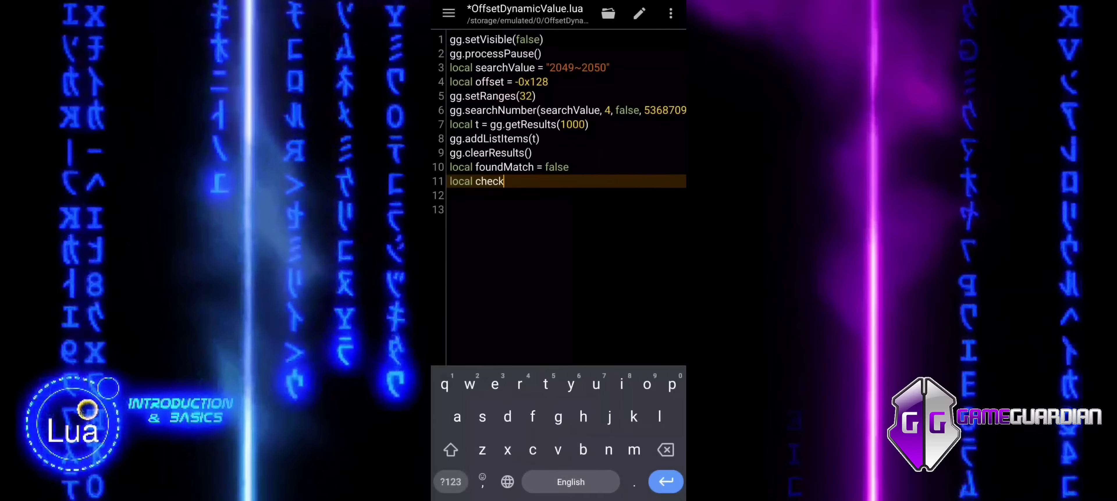
pyautogui.write('List = gg')
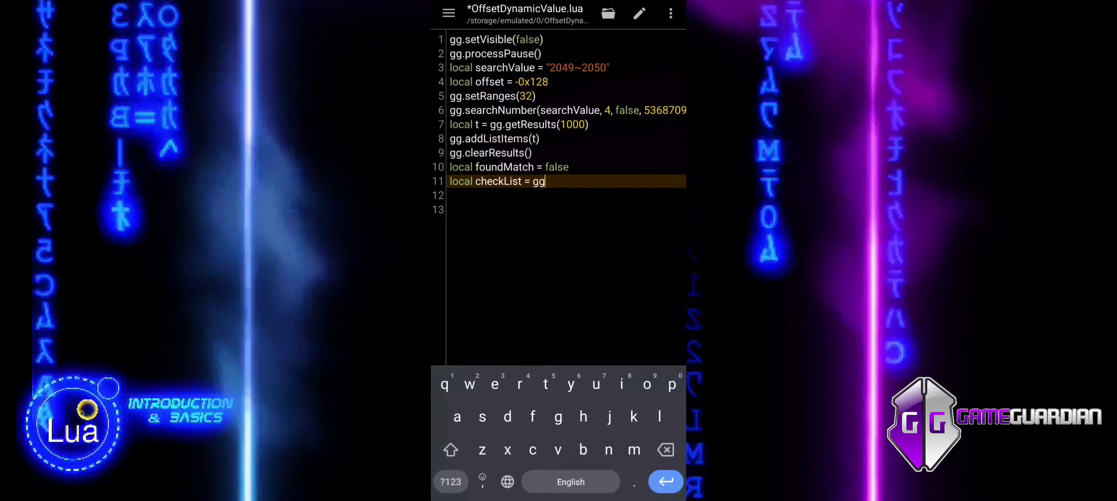
pyautogui.write('.get')
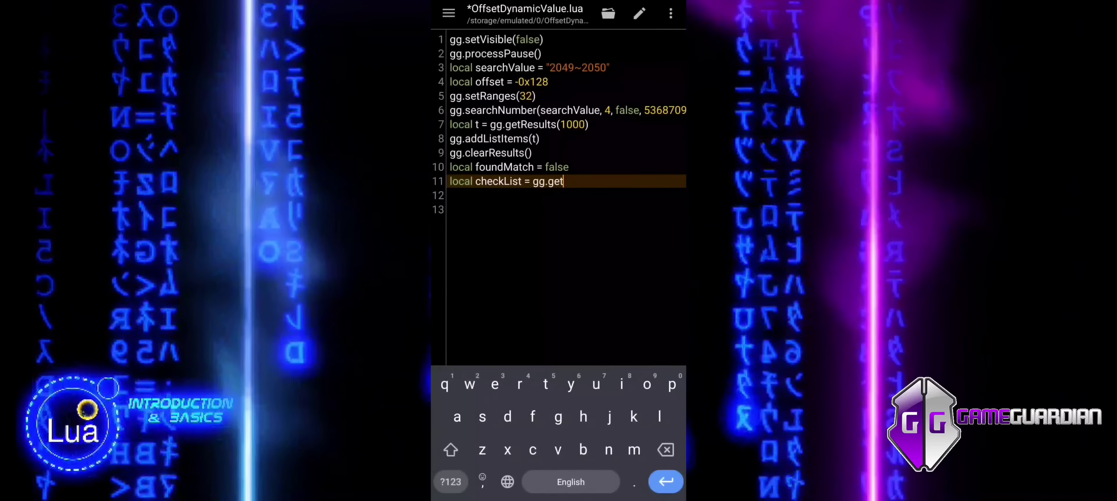
pyautogui.write('List')
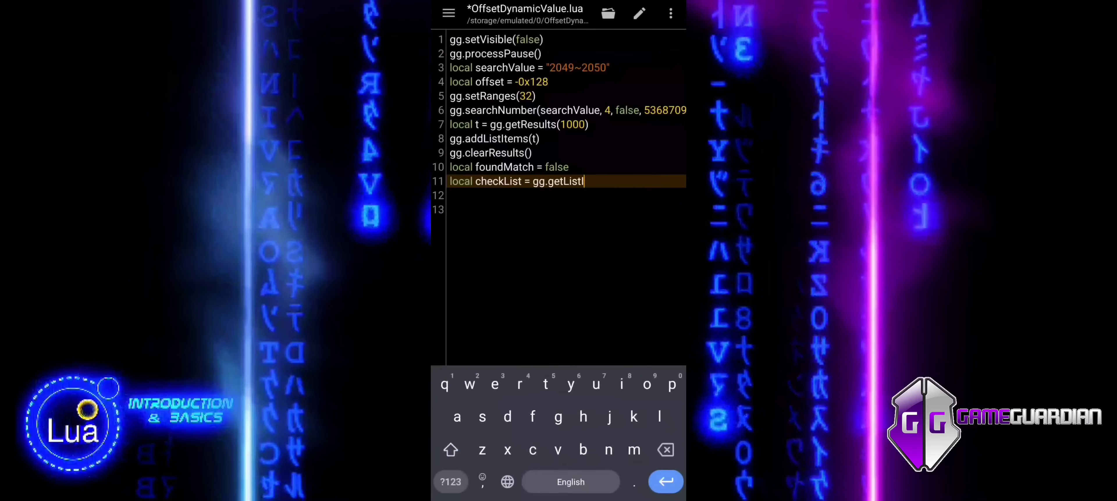
pyautogui.write('tems()')
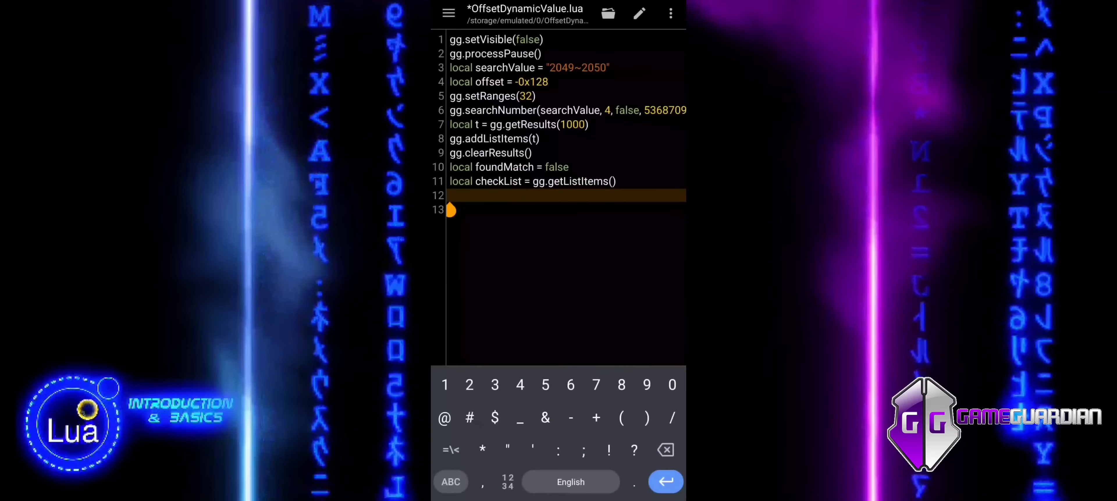
# Write 'for i, v in ipairs(checkList) do' on line 12 and begin a local inside it
pyautogui.write('for')
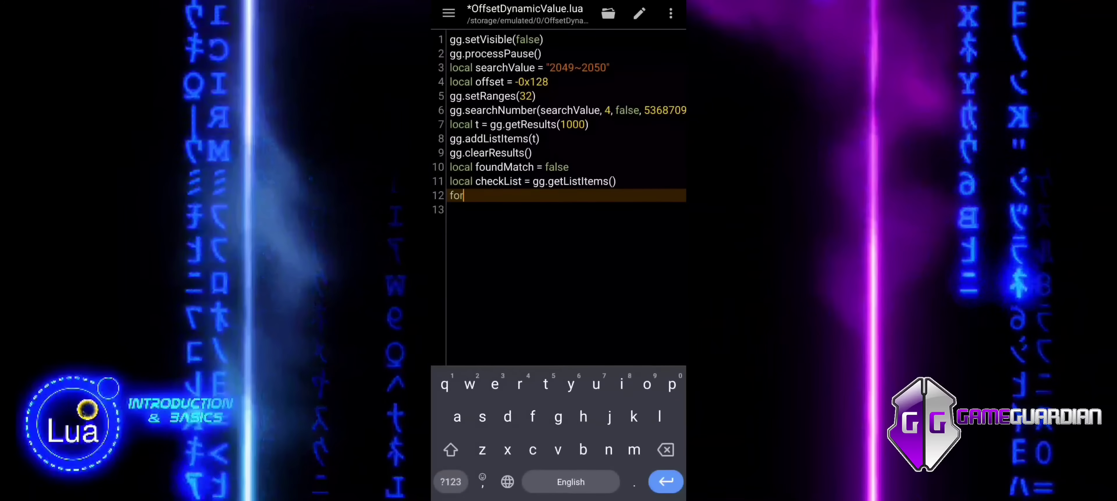
pyautogui.write('i, v')
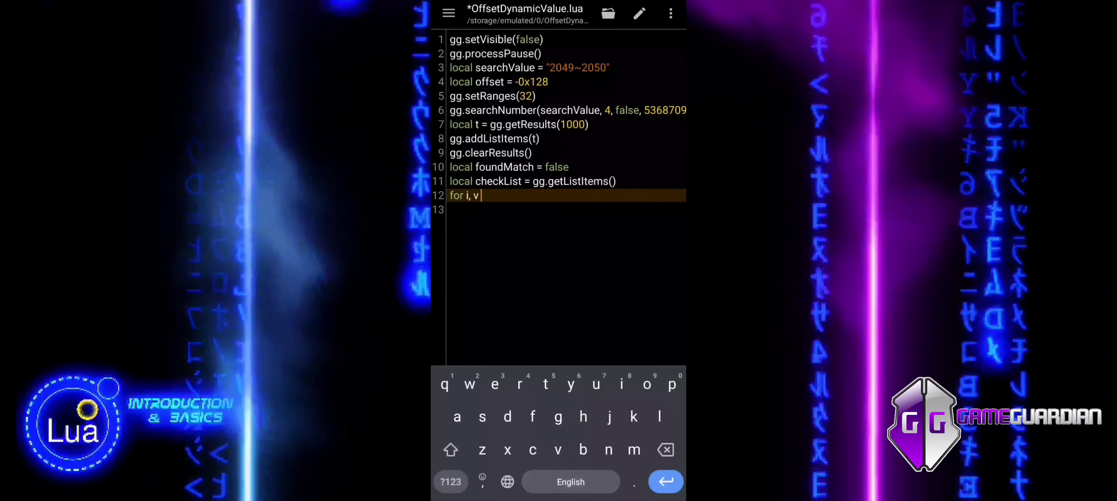
pyautogui.write('in ipair')
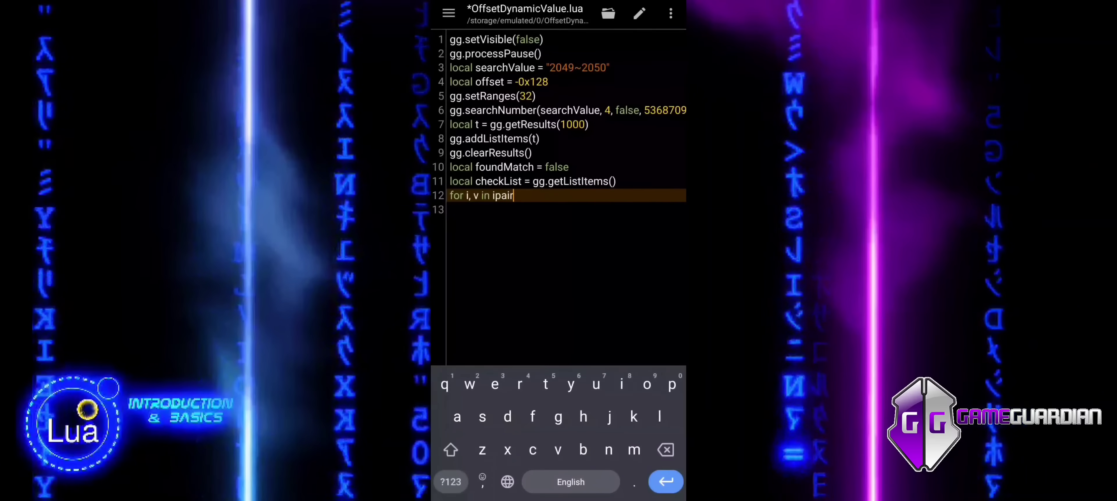
pyautogui.write('s()')
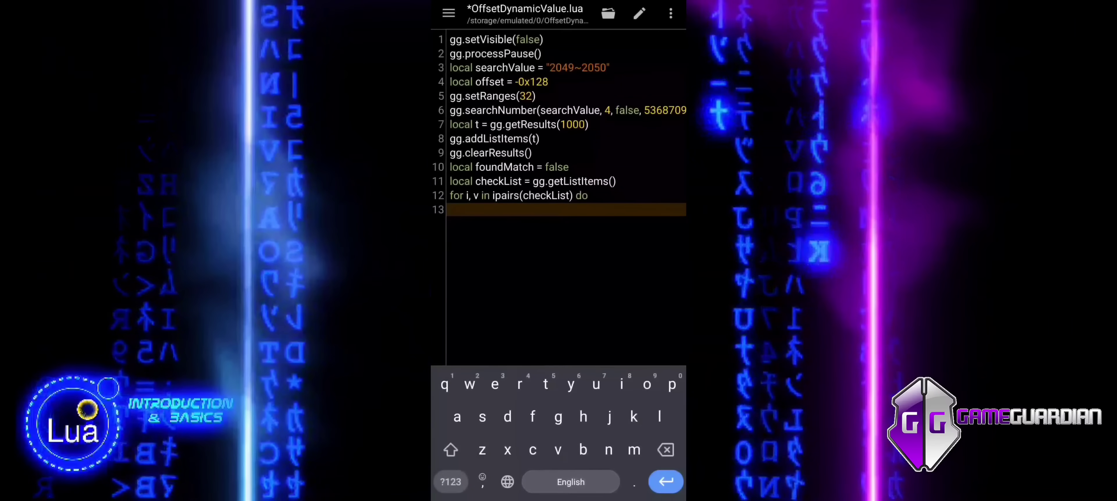
pyautogui.write('local')
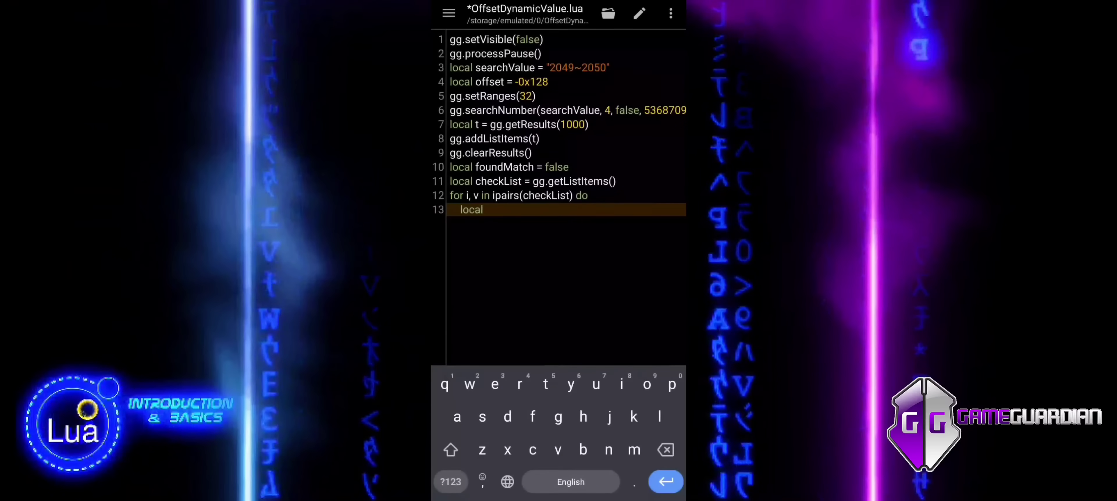
# Complete 'local targetAddress = v.address + offset' on line 13 and start line 14
pyautogui.write('targe')
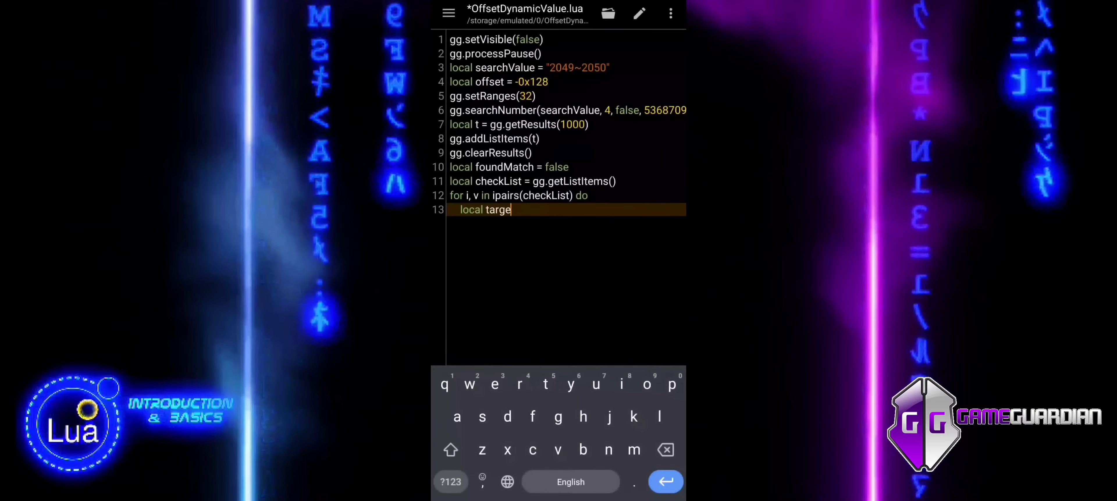
pyautogui.write('tAddress = v.')
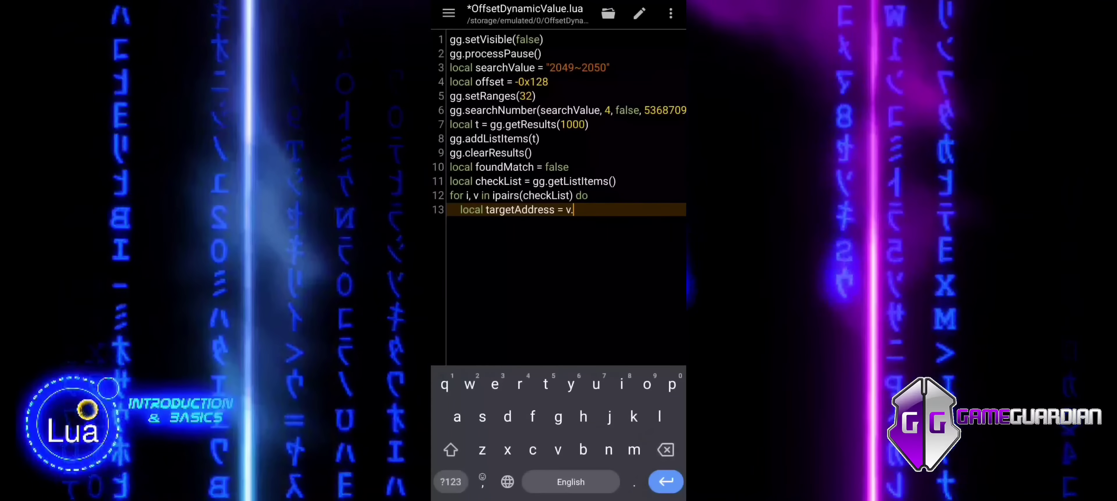
pyautogui.write('address')
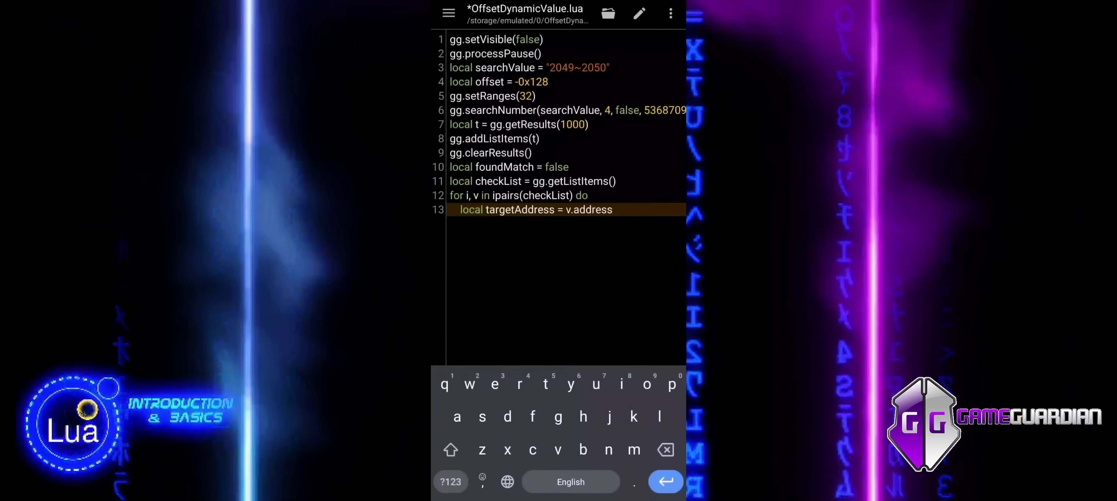
pyautogui.click(450, 481)
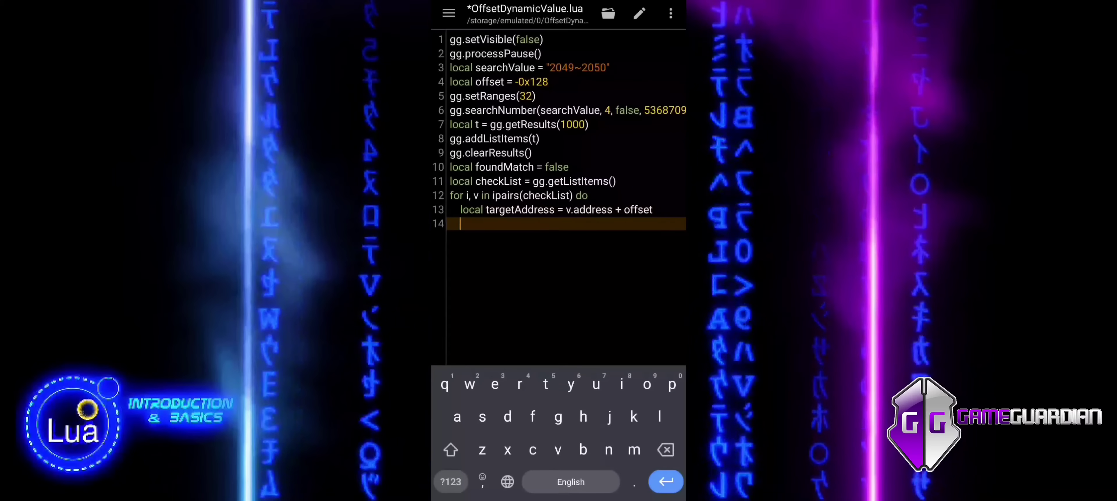
pyautogui.write('local check')
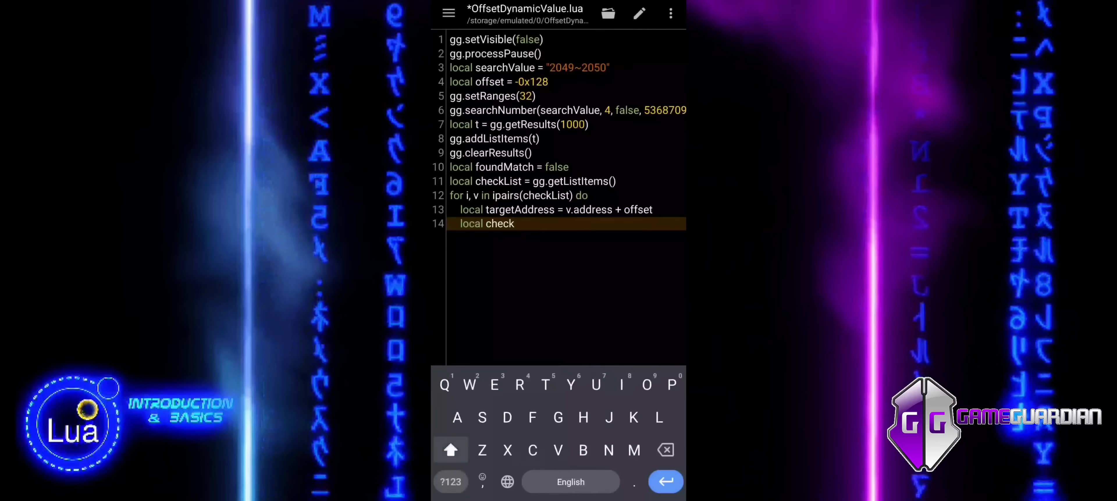
# Write local checkValue = gg.getValues({{address = targetAddress, flags = ...}}) on line 14
pyautogui.write('Value')
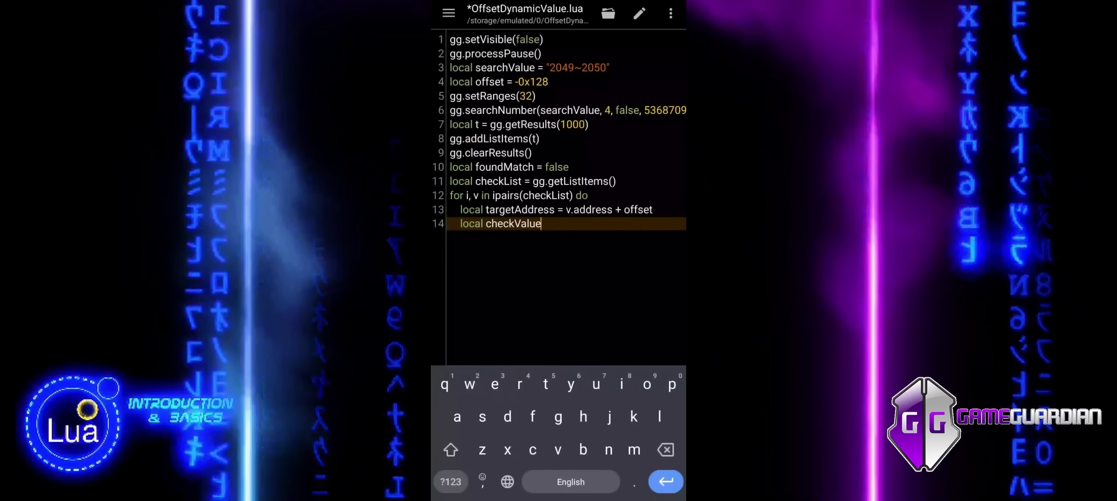
pyautogui.click(450, 481)
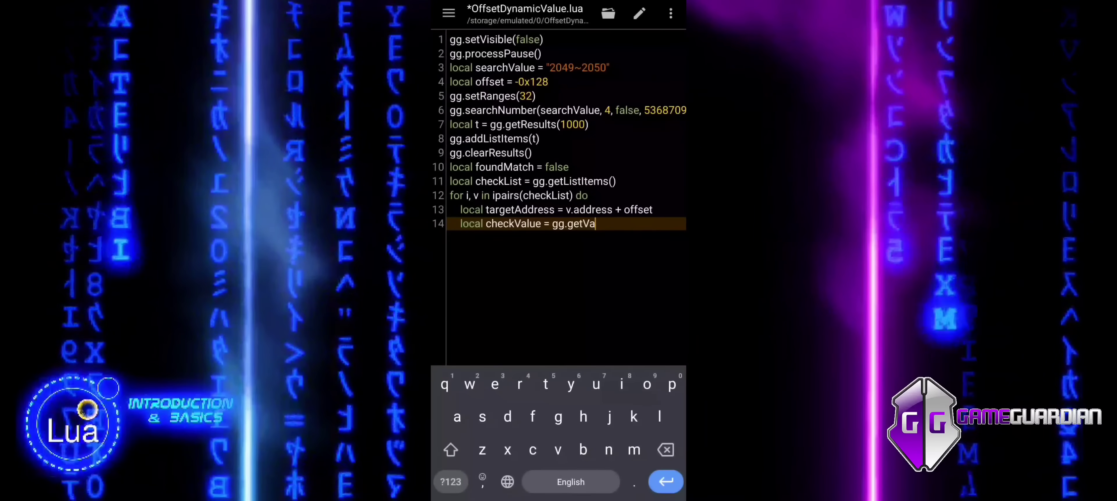
pyautogui.write('lues()')
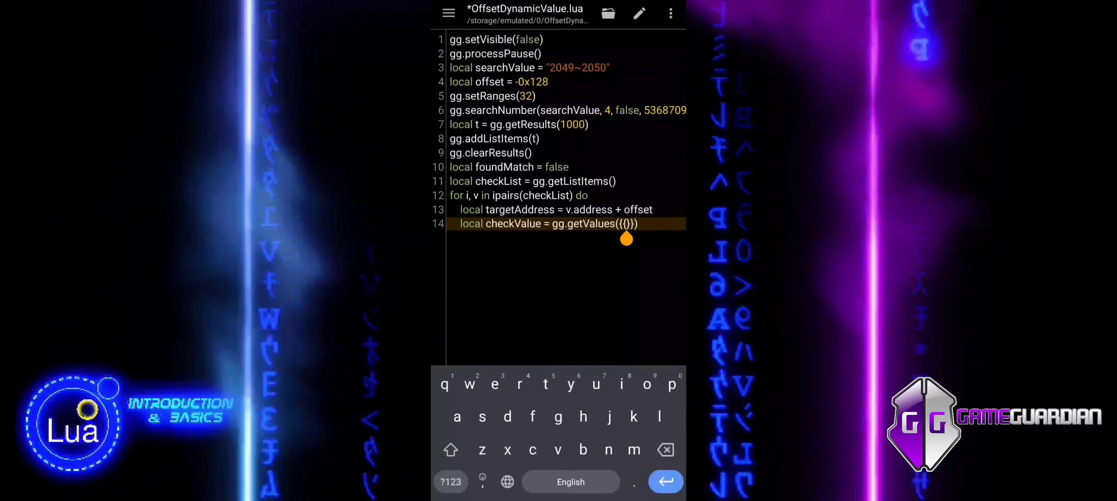
pyautogui.write('address')
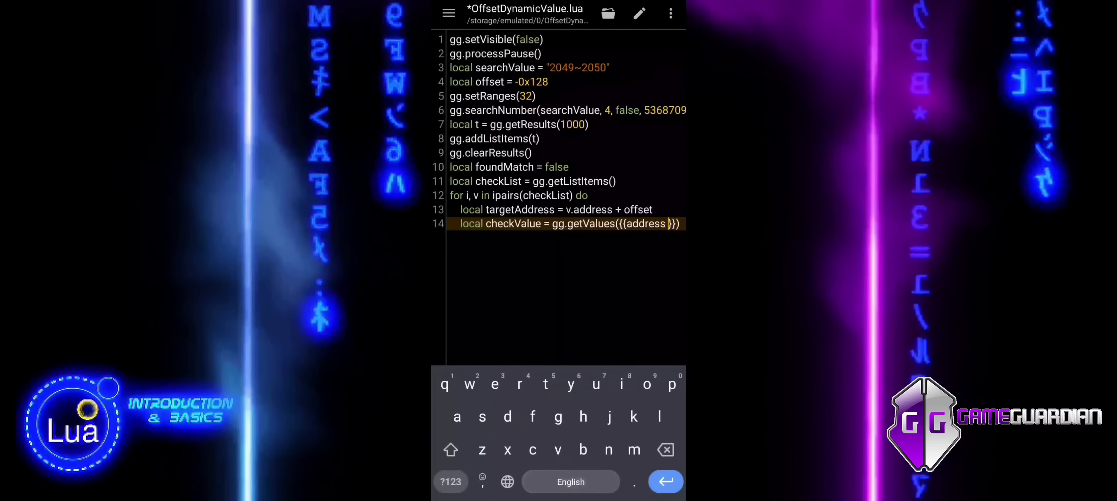
pyautogui.write('getAddress')
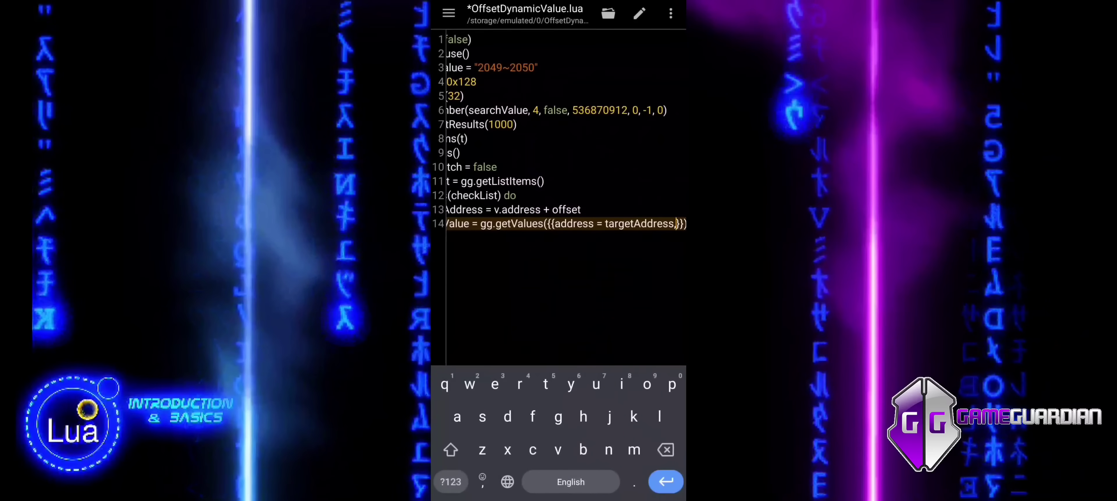
pyautogui.write('flags')
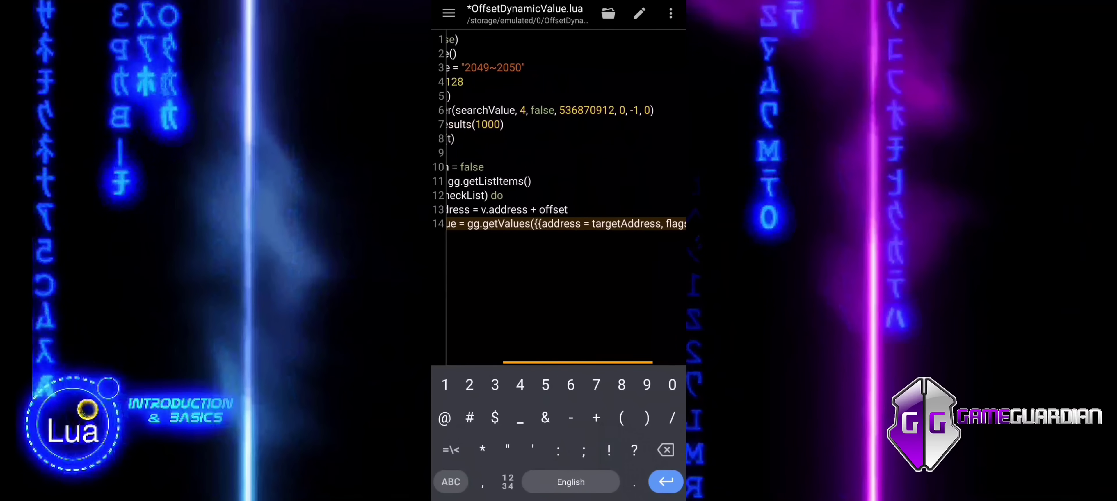
pyautogui.hscroll(-3)
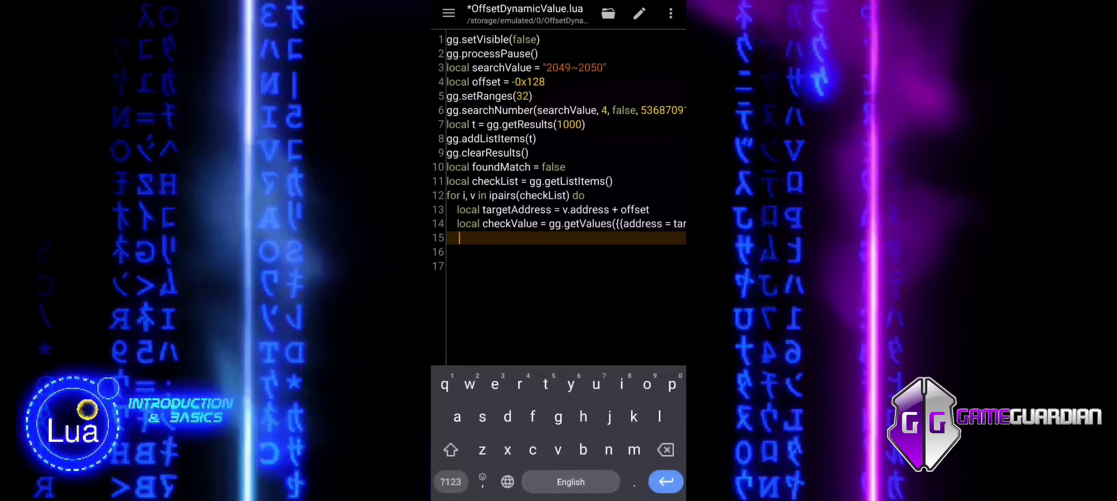
# Write 'if checkValue[1].value == 10 then' on line 15 and start line 16
pyautogui.write('if')
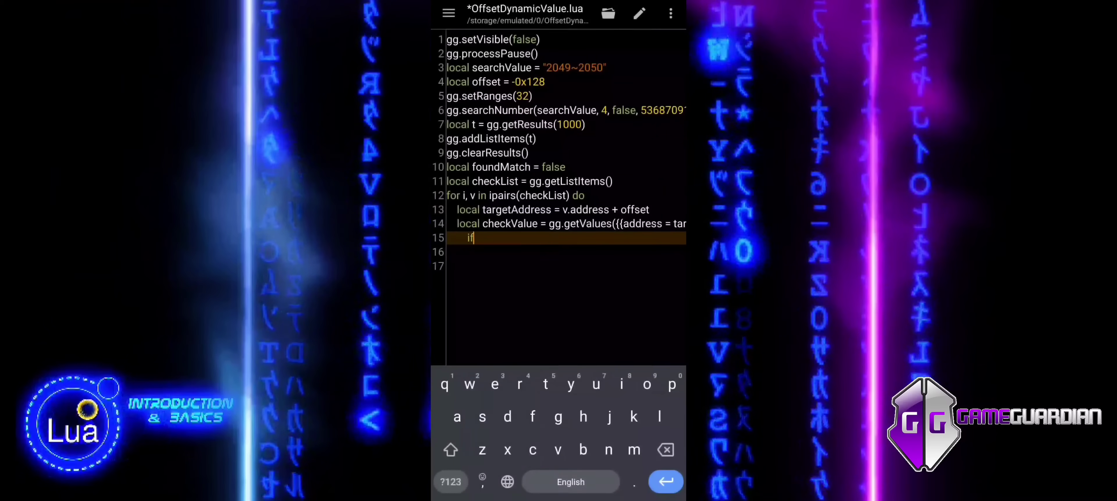
pyautogui.write('checkValue')
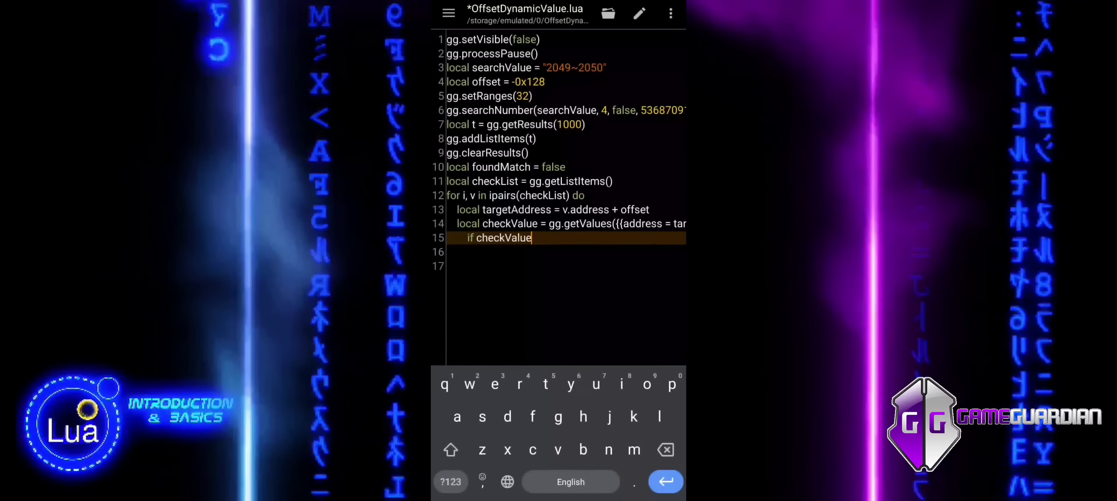
pyautogui.click(450, 481)
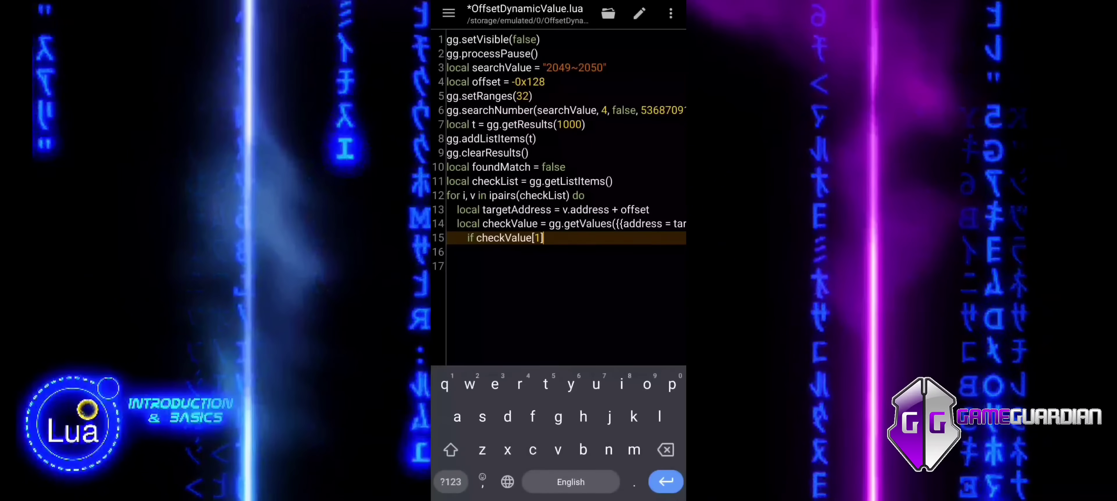
pyautogui.write('.')
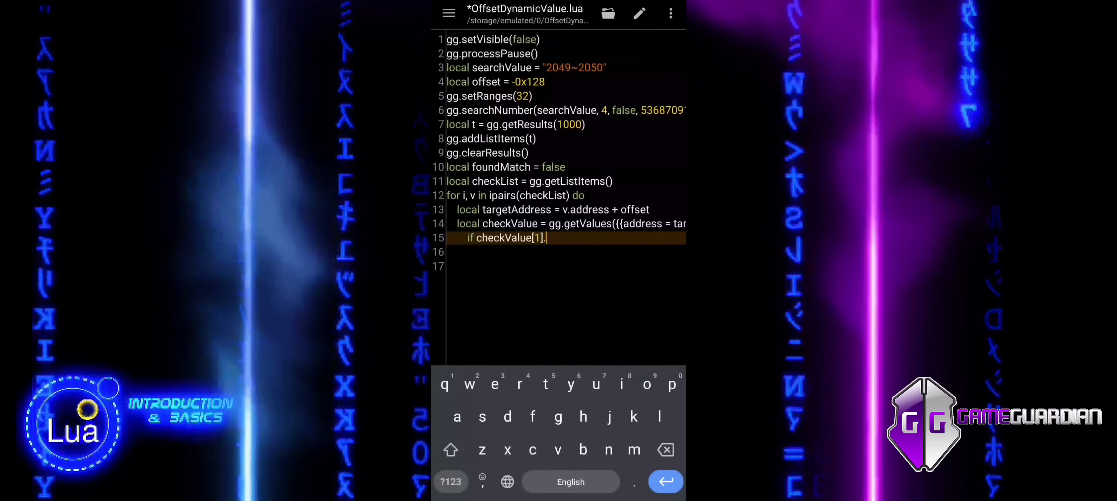
pyautogui.write('value')
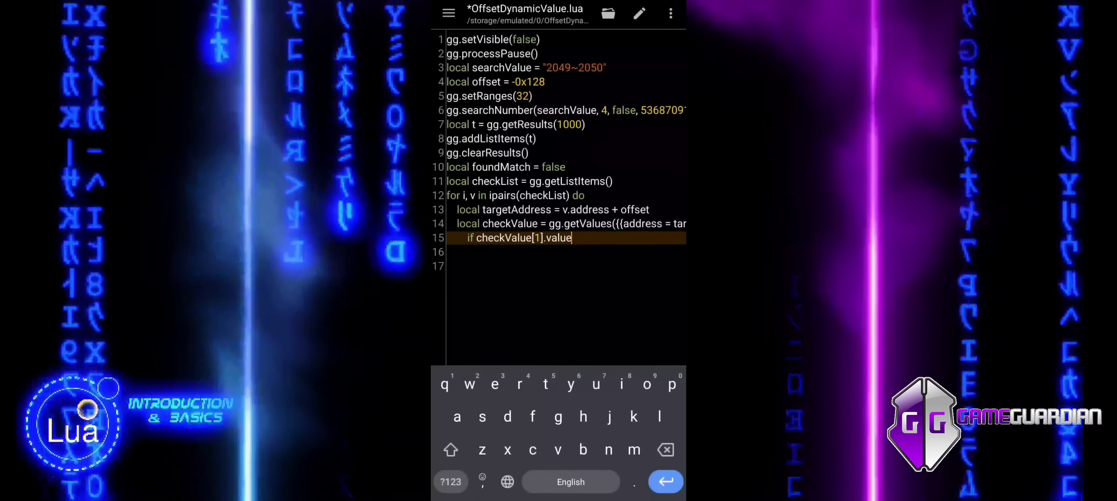
pyautogui.write('==')
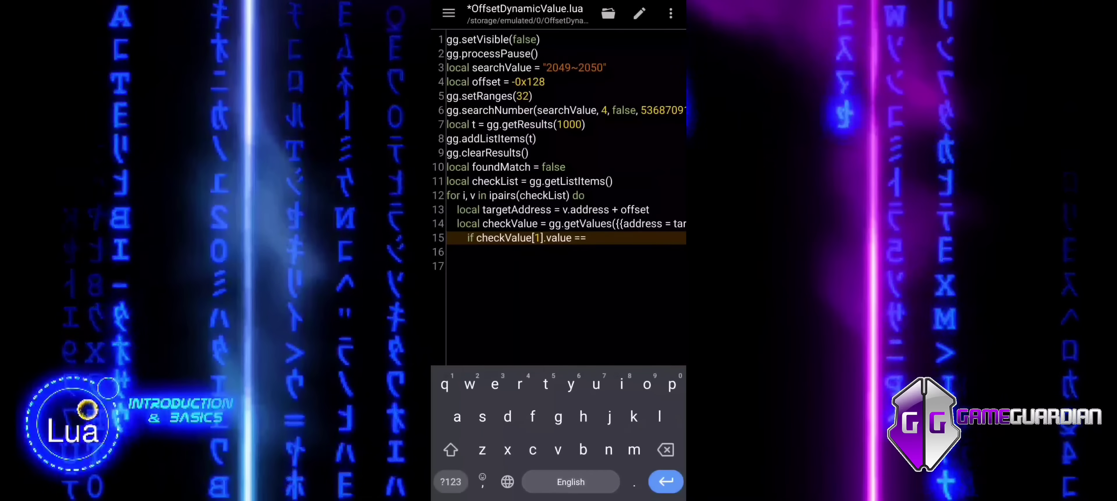
pyautogui.write('10 then')
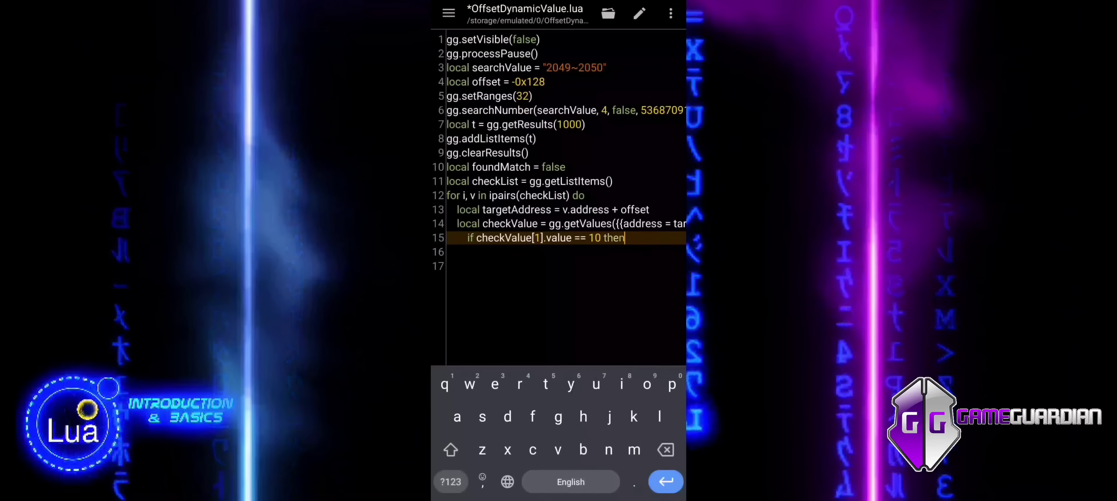
pyautogui.press('enter')
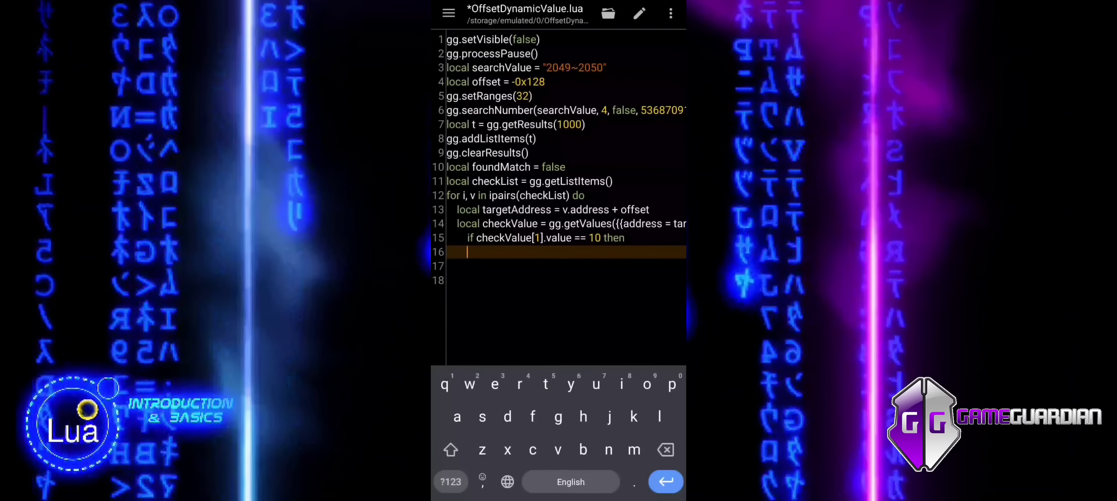
# Write 'foundMatch = true' on line 16 and begin 'local modify' on line 17
pyautogui.write('fou')
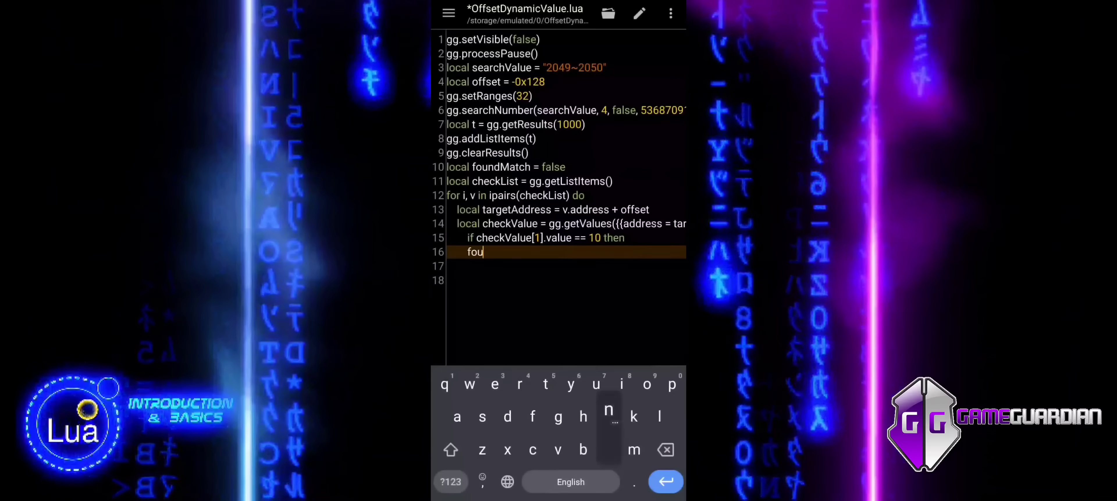
pyautogui.write('ndMa')
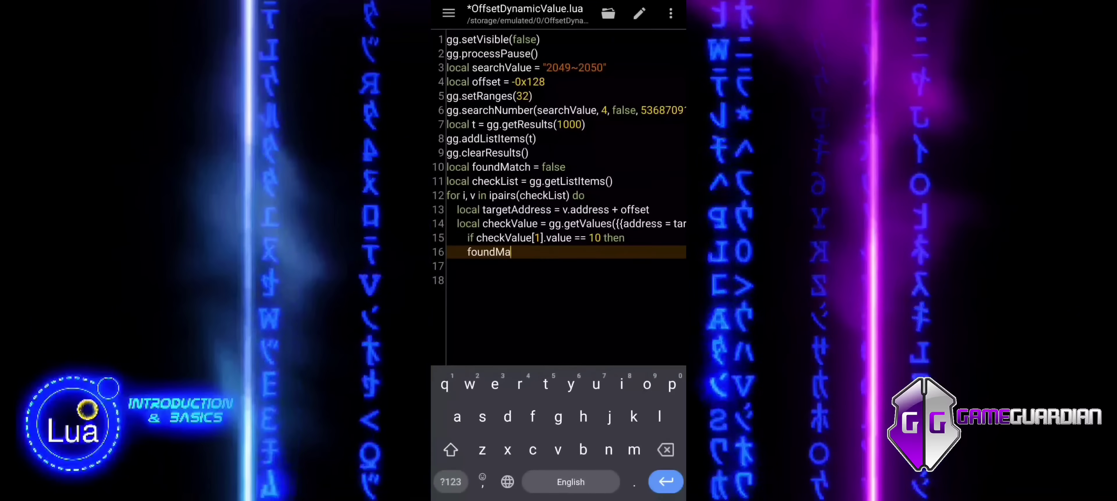
pyautogui.write('tch')
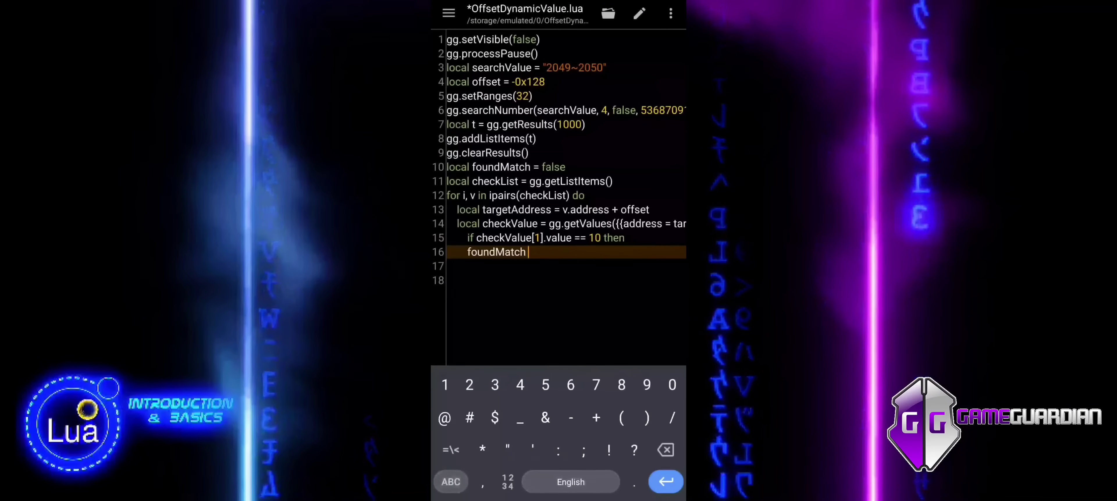
pyautogui.write('= true')
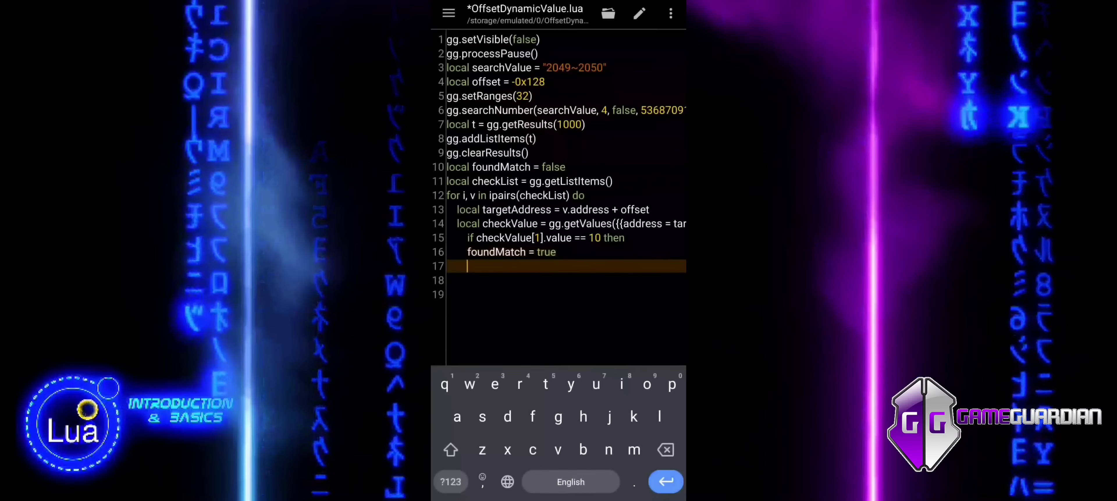
pyautogui.write('local modify =')
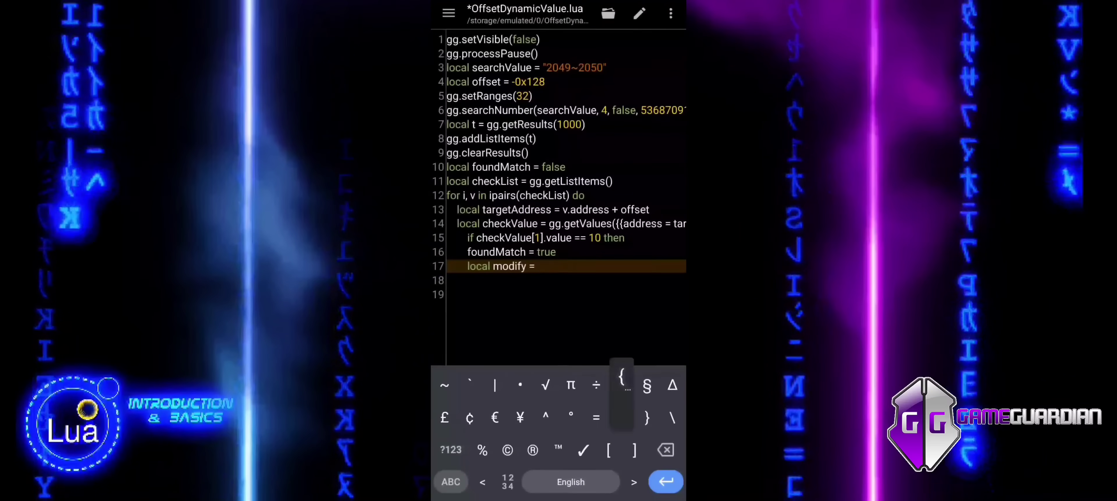
# Declare an empty 'modify' table and start its first entry modify[1] = {}
pyautogui.write('{}')
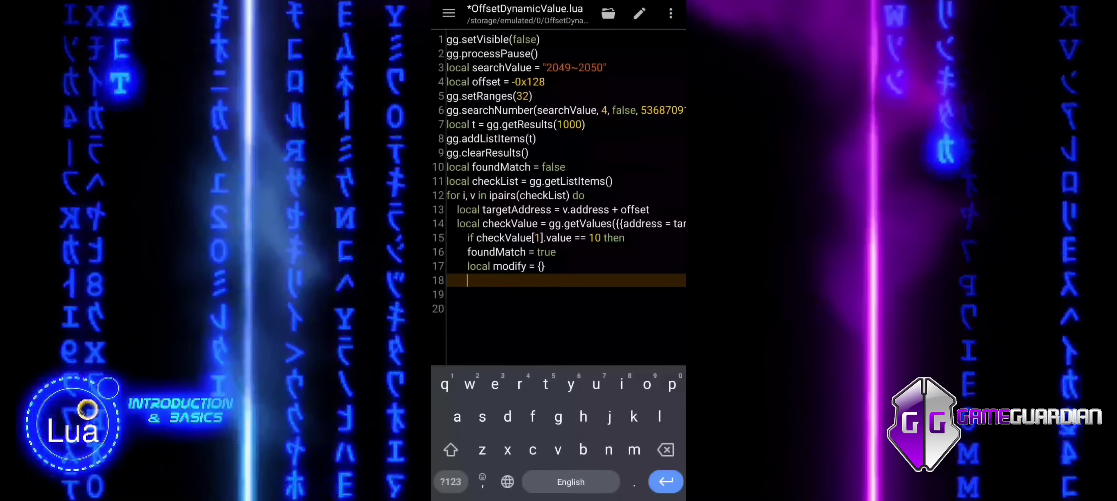
pyautogui.write('modify[')
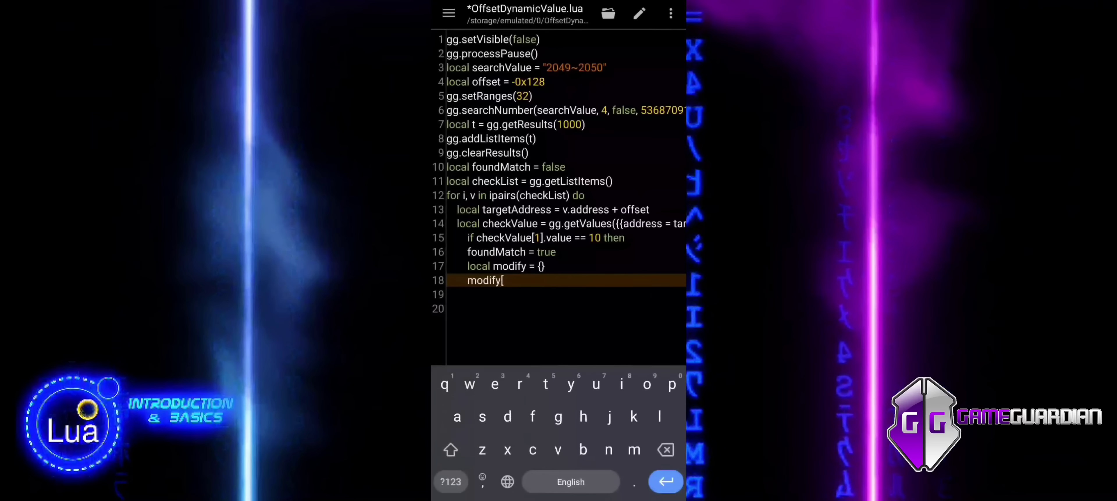
pyautogui.write('1]')
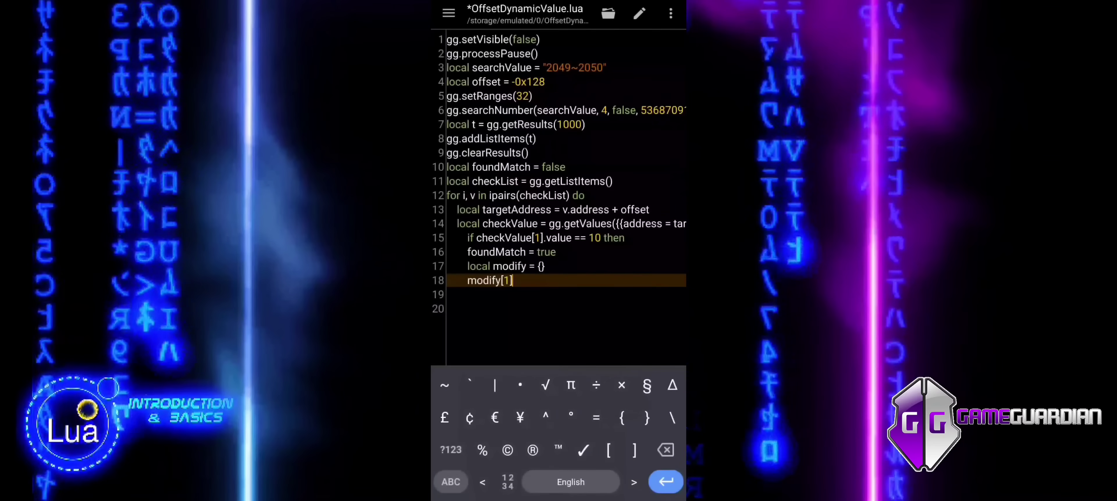
pyautogui.write('=')
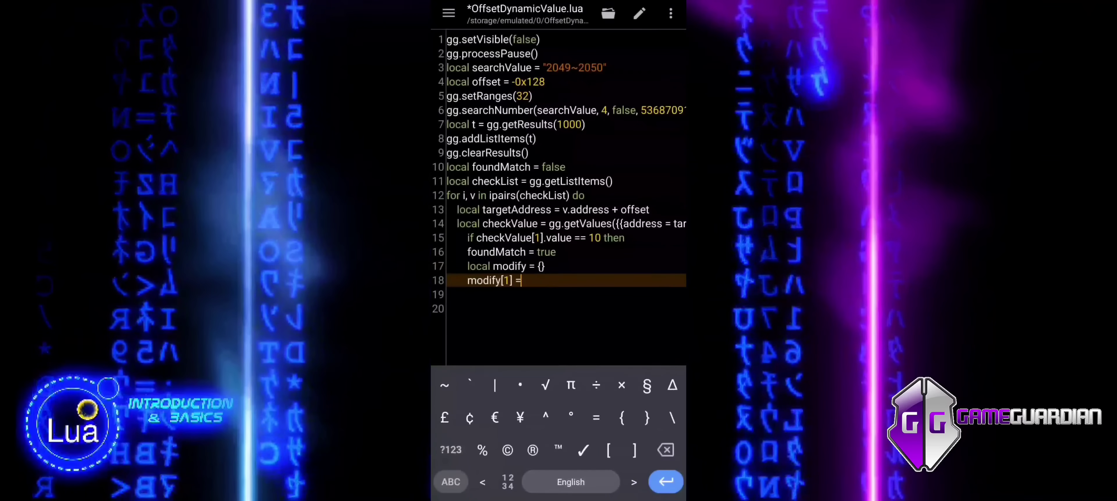
pyautogui.write('{}')
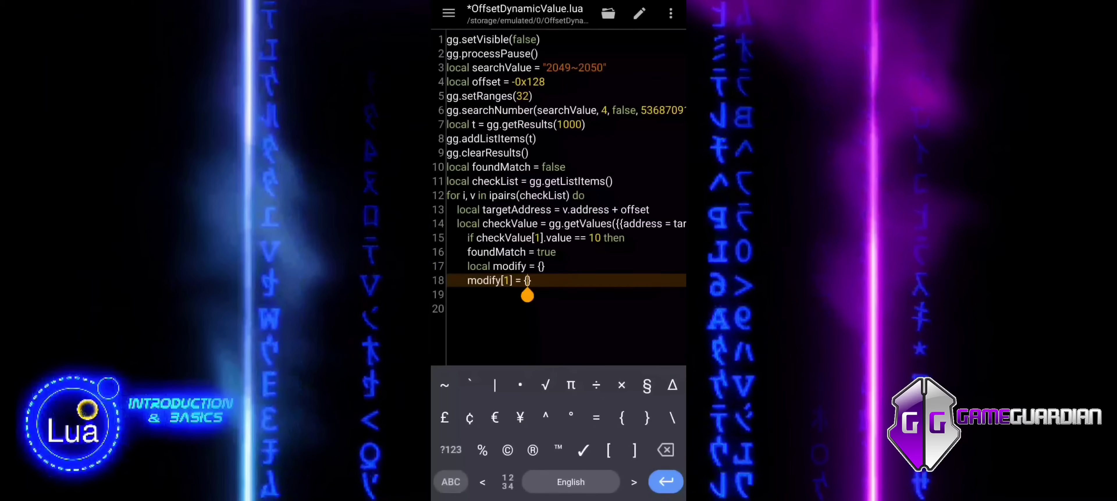
# Fill modify[1] with address = targetAddress, flags = 4 and value = 0
pyautogui.write('address')
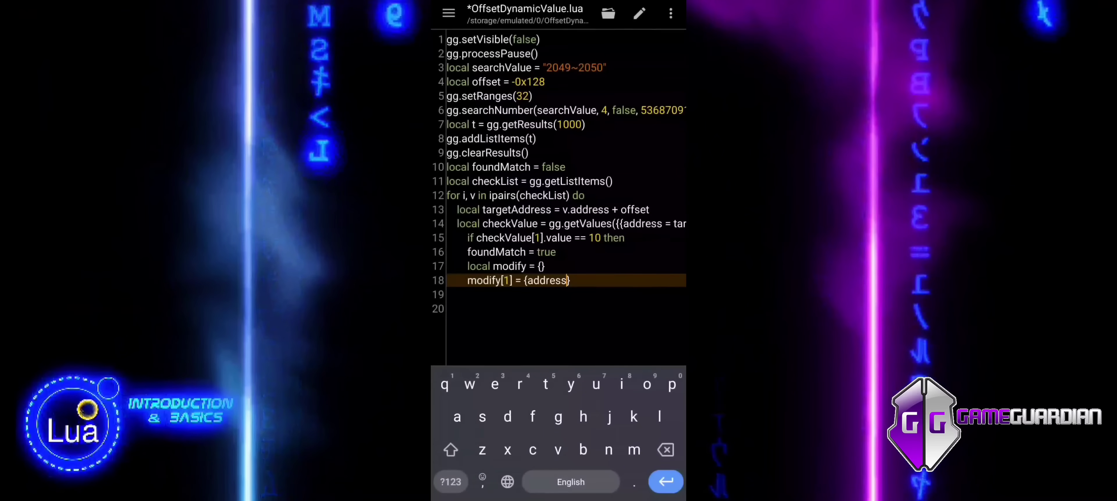
pyautogui.write('=')
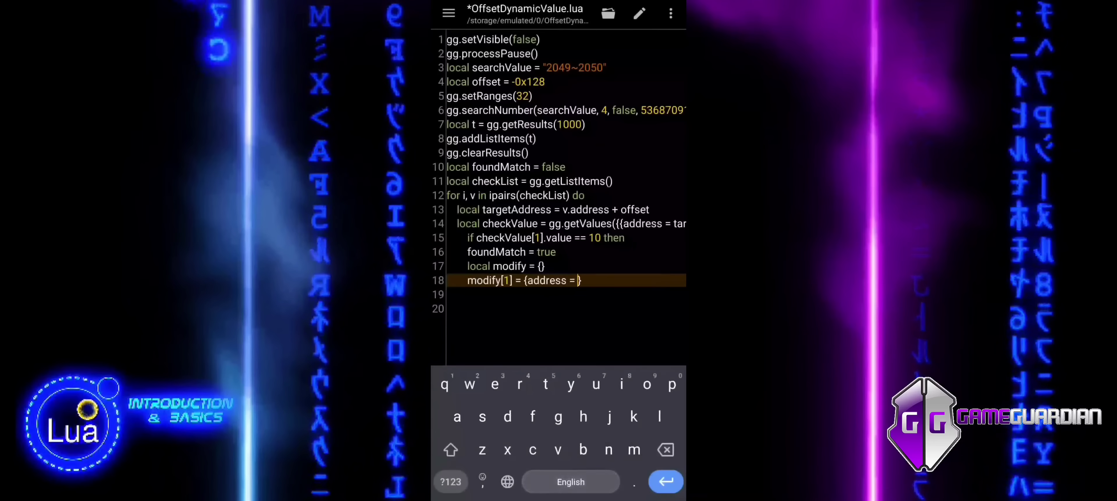
pyautogui.write('targetAddress, flags = 4, value =')
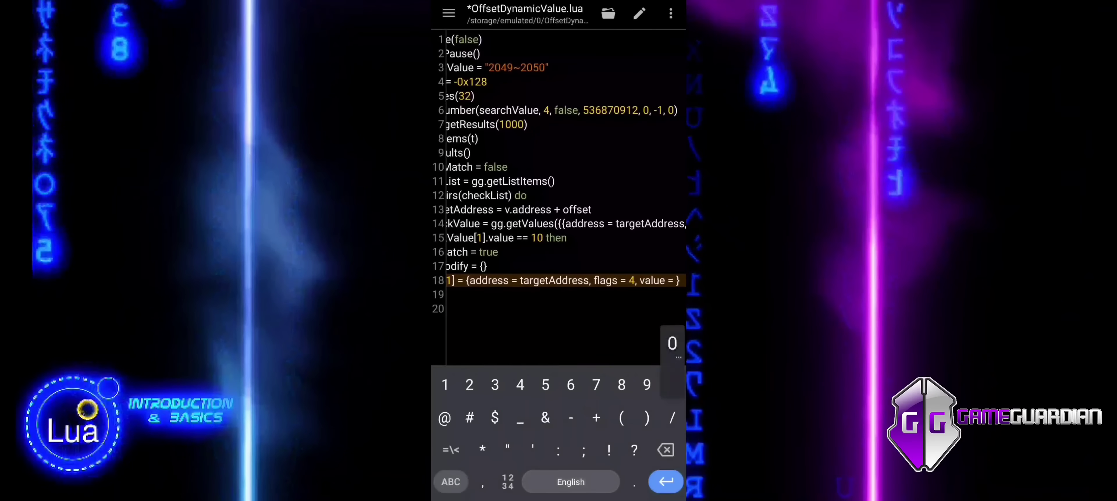
pyautogui.write('0')
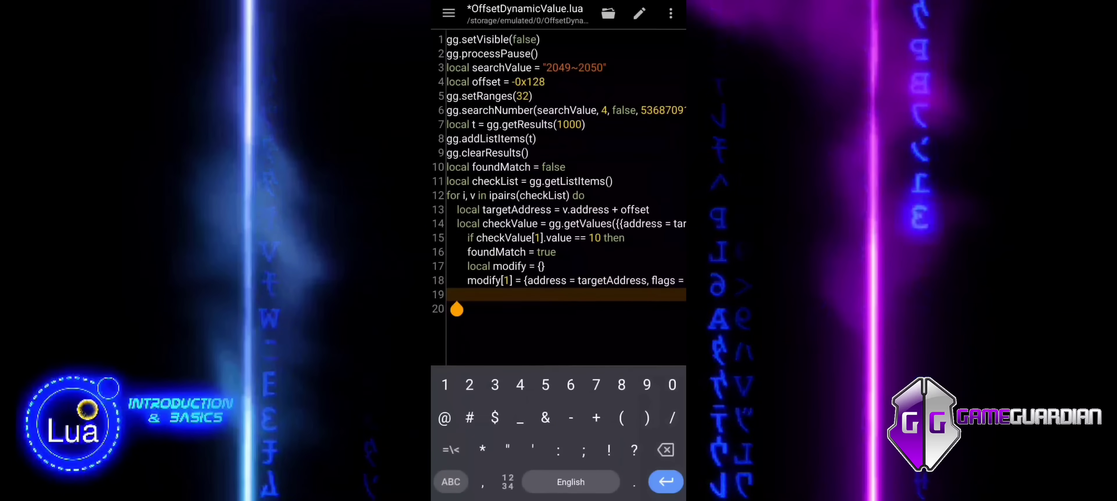
# Apply the modified value with gg.setValues(modify) on the line below the entry
pyautogui.click(450, 481)
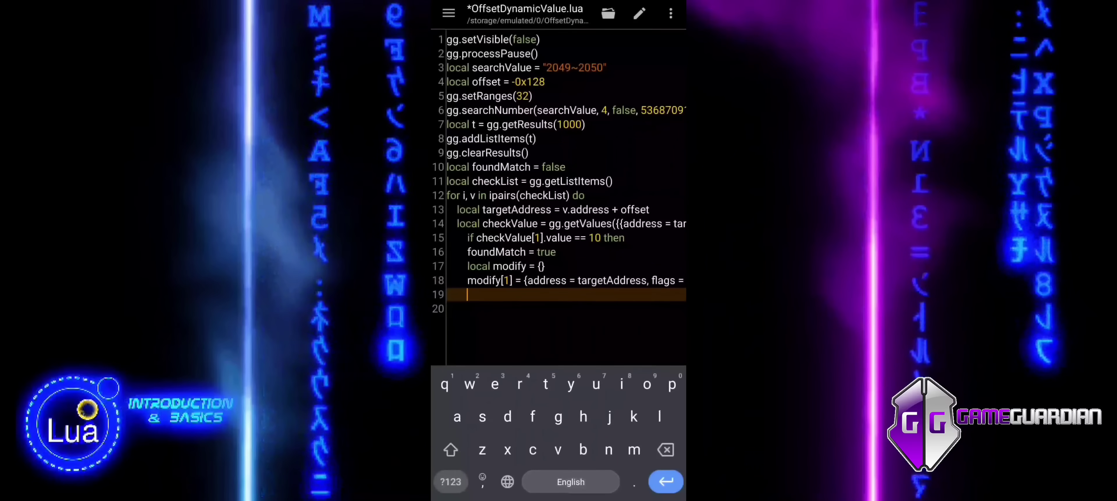
pyautogui.write('gg.')
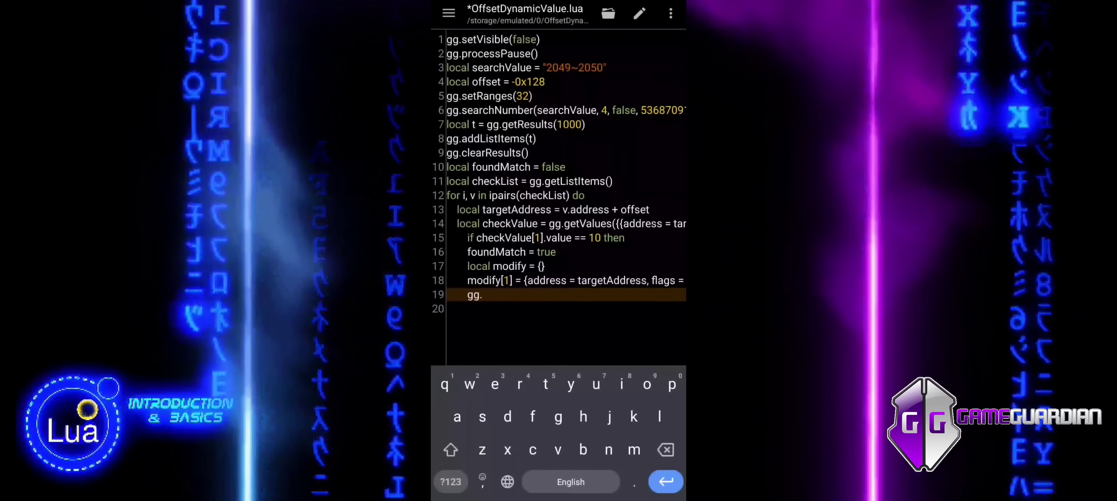
pyautogui.write('setValues')
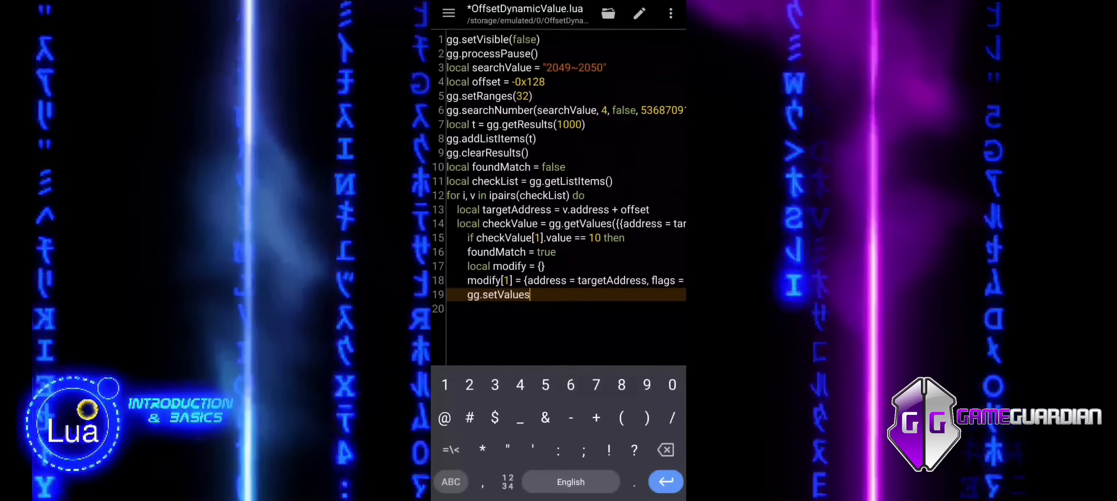
pyautogui.write('(modify')
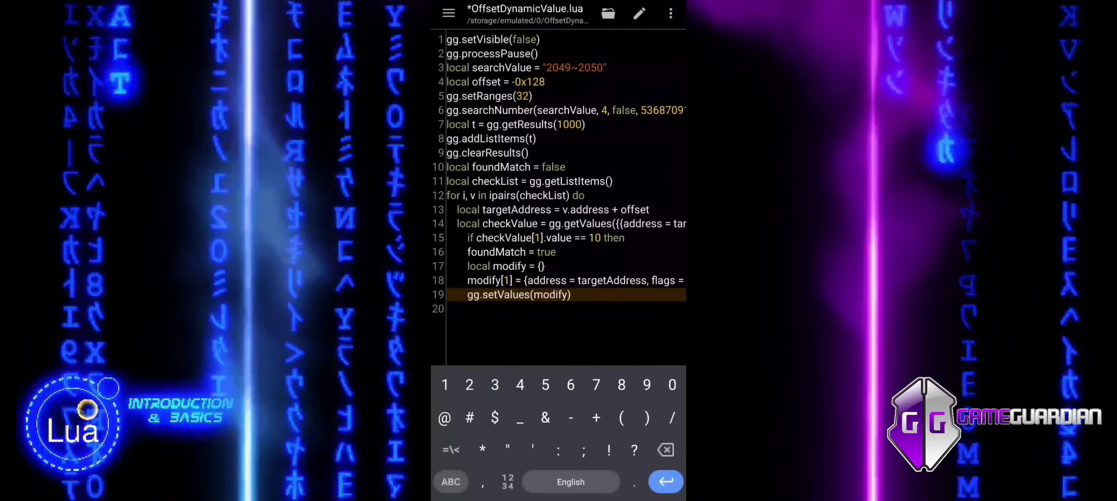
pyautogui.press('enter')
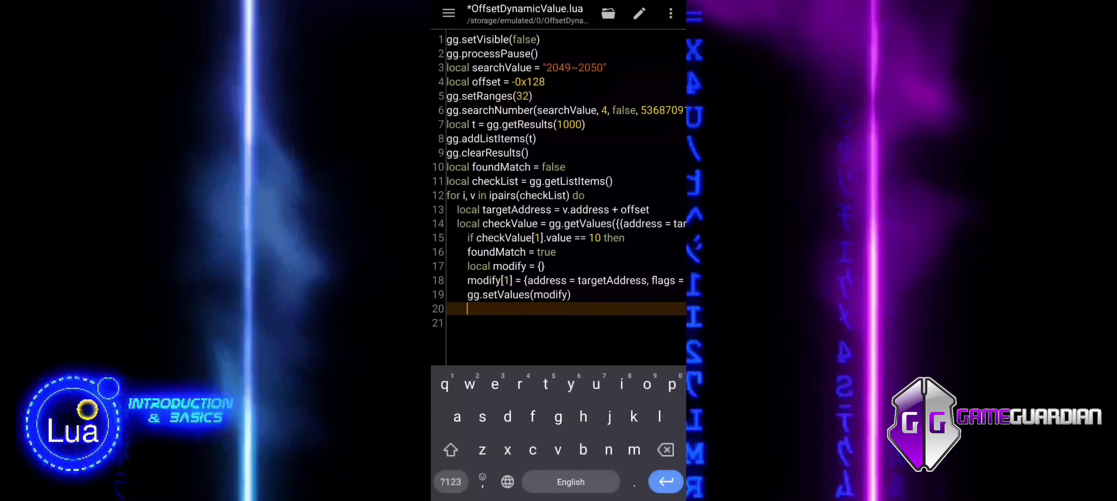
# Resume the game with gg.processResume()
pyautogui.write('gg.p')
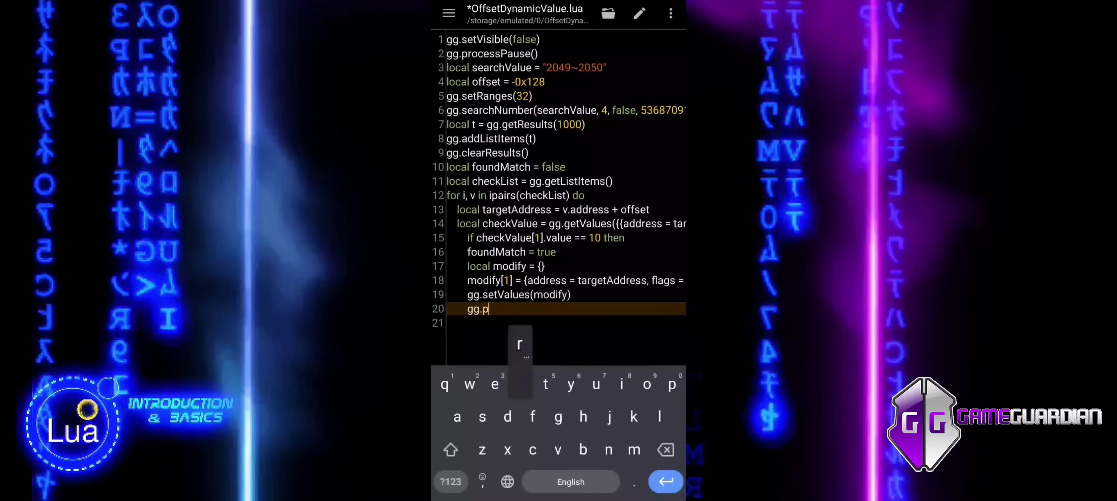
pyautogui.write('rocess')
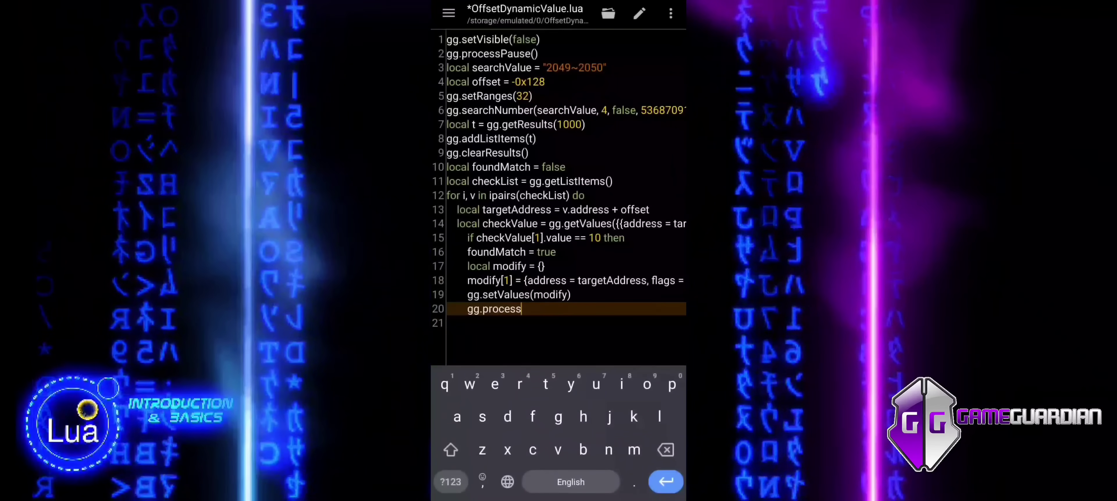
pyautogui.write('Res')
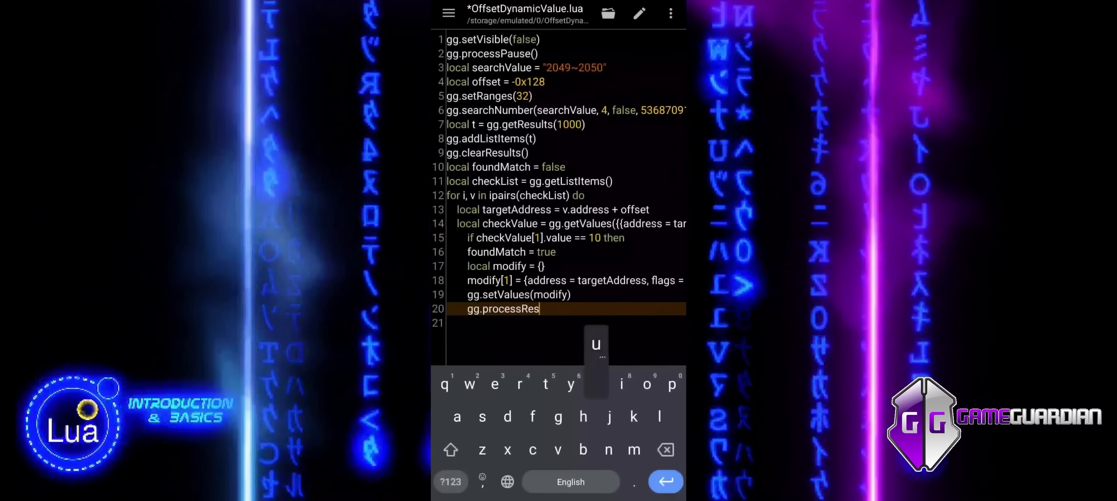
pyautogui.write('ume()')
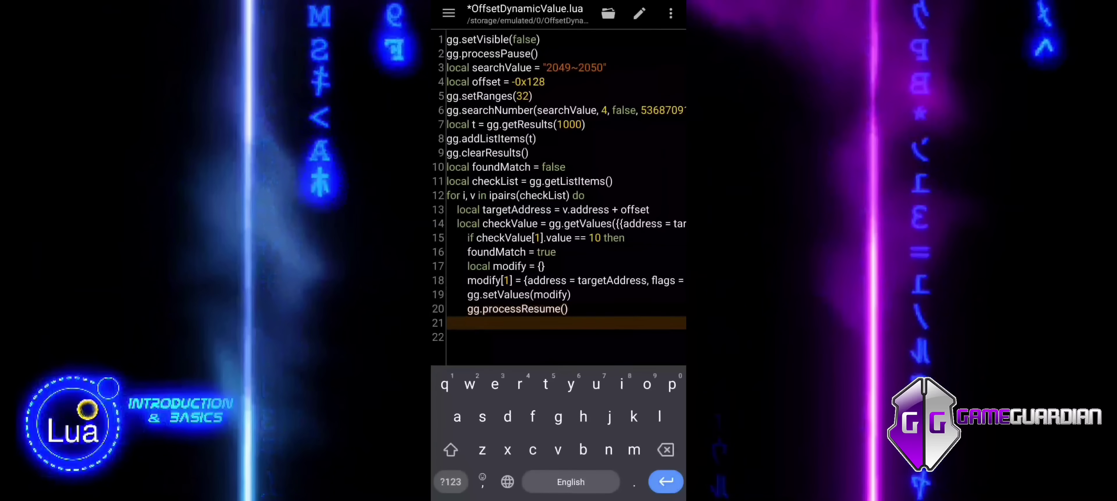
# Show a gg.toast("Offset found.") and wait with gg.sleep(2000)
pyautogui.write('gg.toast(')
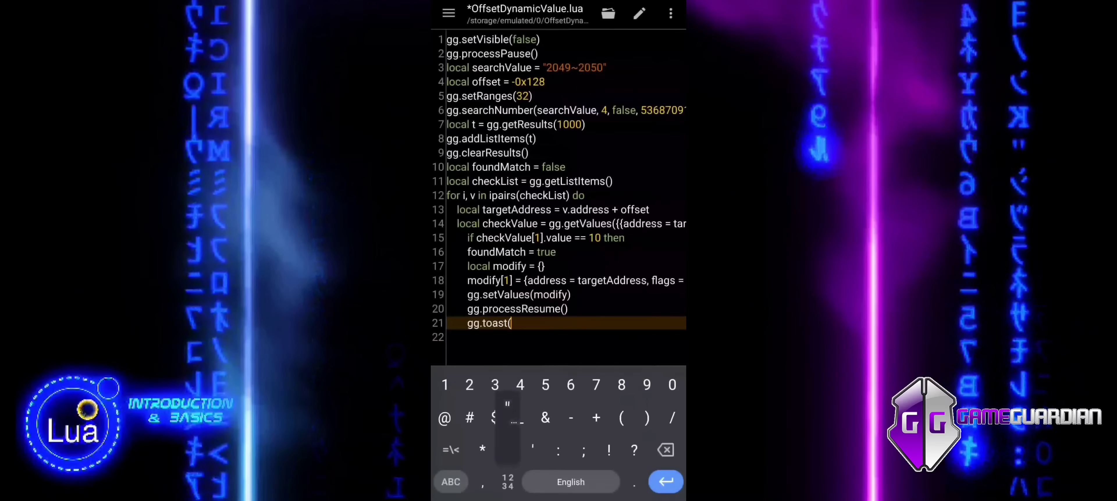
pyautogui.write('"Offset found.")')
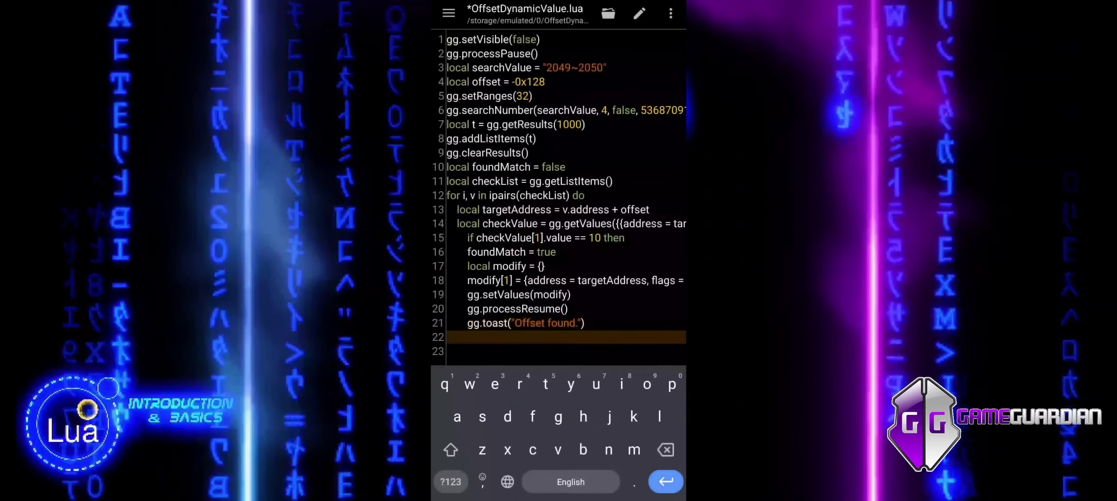
pyautogui.write('gg.sl')
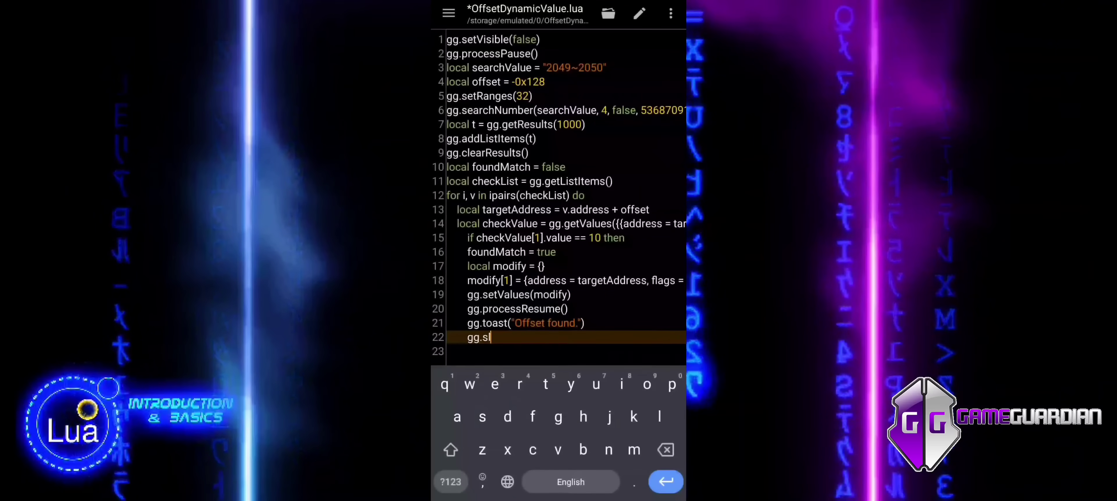
pyautogui.write('eep')
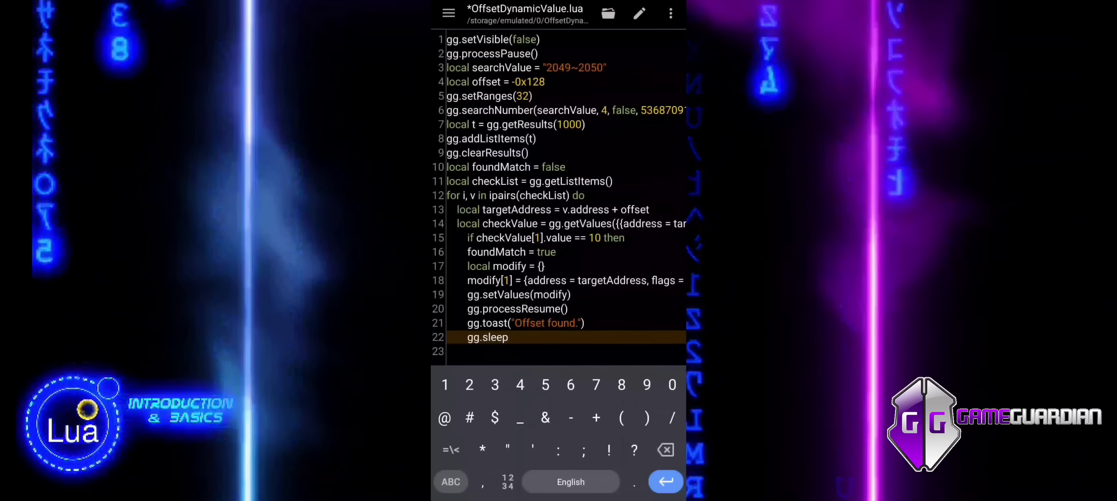
pyautogui.write('(2000)')
pyautogui.click(565, 351)
pyautogui.write('break')
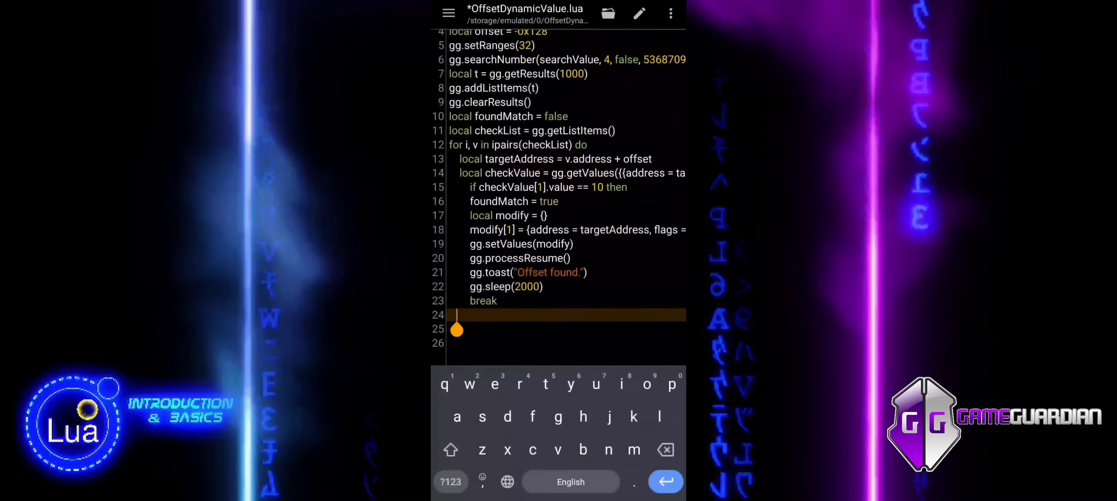
# Add two 'end' lines after break to close the if block and the for loop
pyautogui.write('end')
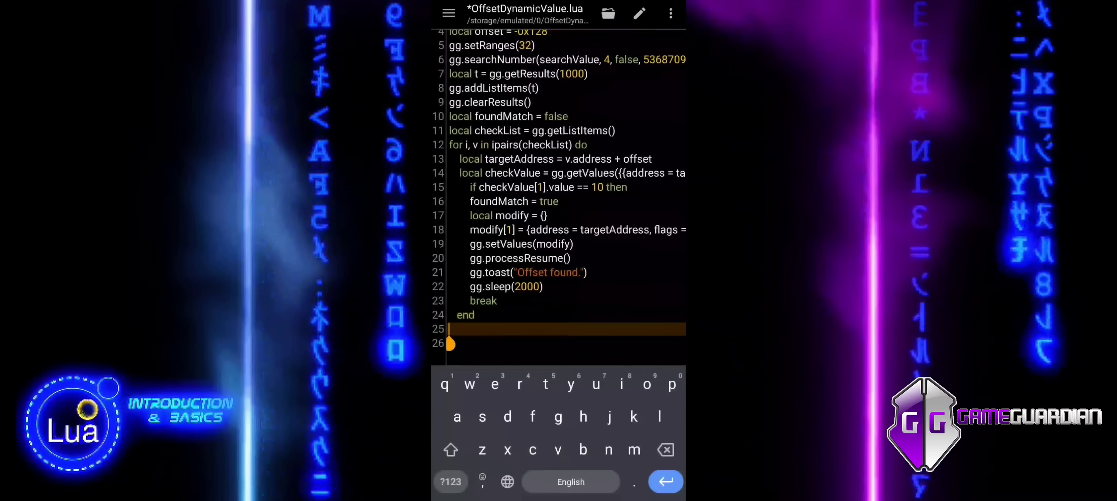
pyautogui.write('end')
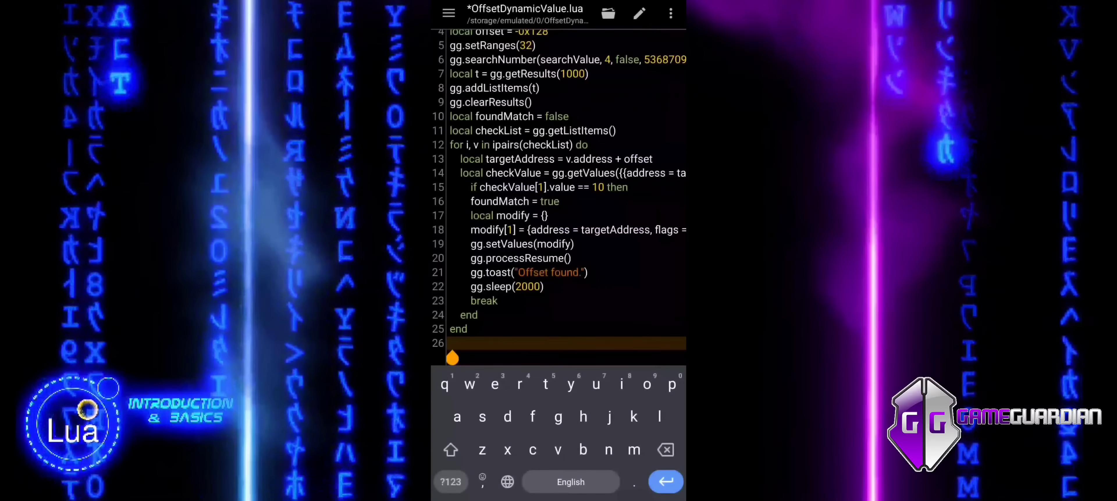
# Begin the no-match branch with 'if not foundMatch then'
pyautogui.write('if not')
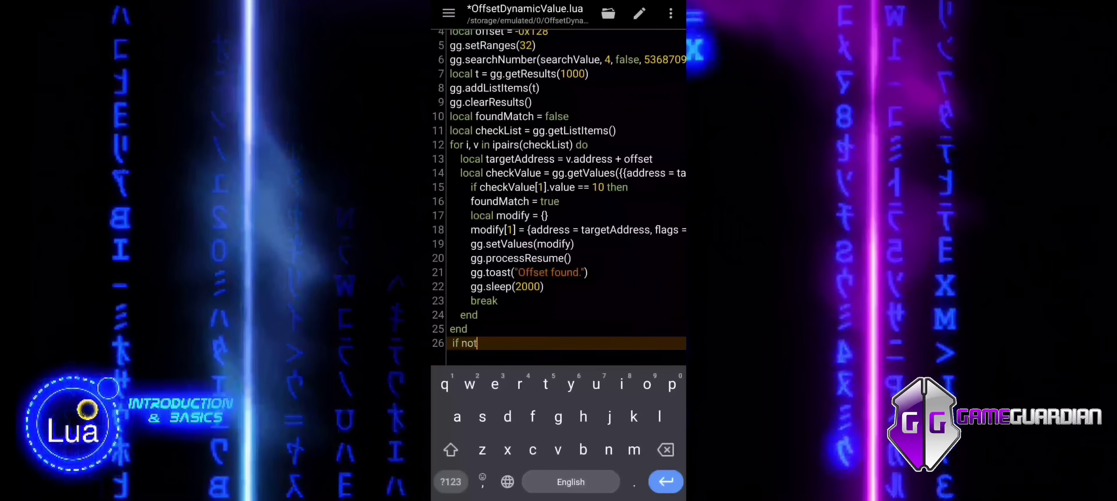
pyautogui.write('found')
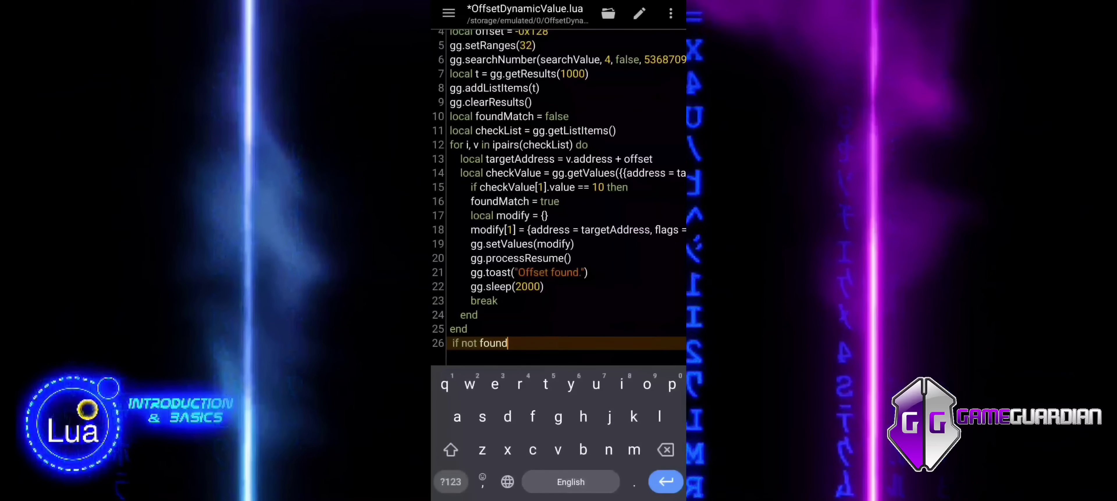
pyautogui.write('Match then')
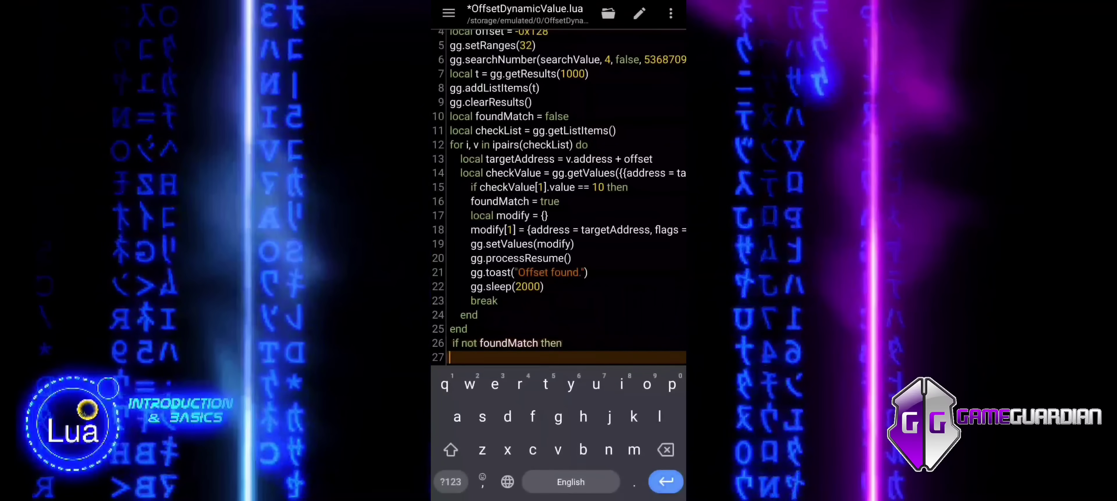
pyautogui.scroll(-3)
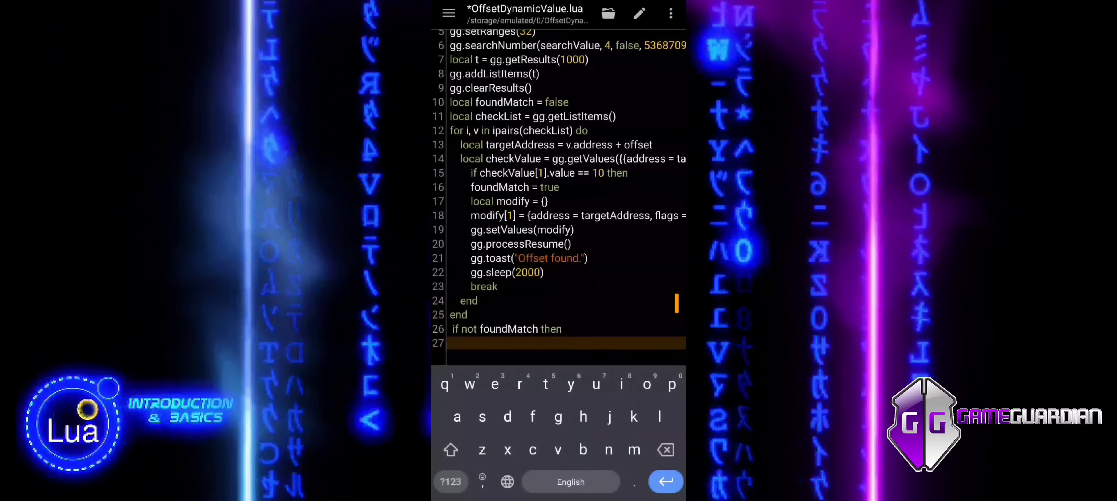
# Toast "Nothing found here...", sleep 2000, close the branch and begin gg.clearList
pyautogui.write('gg.toas')
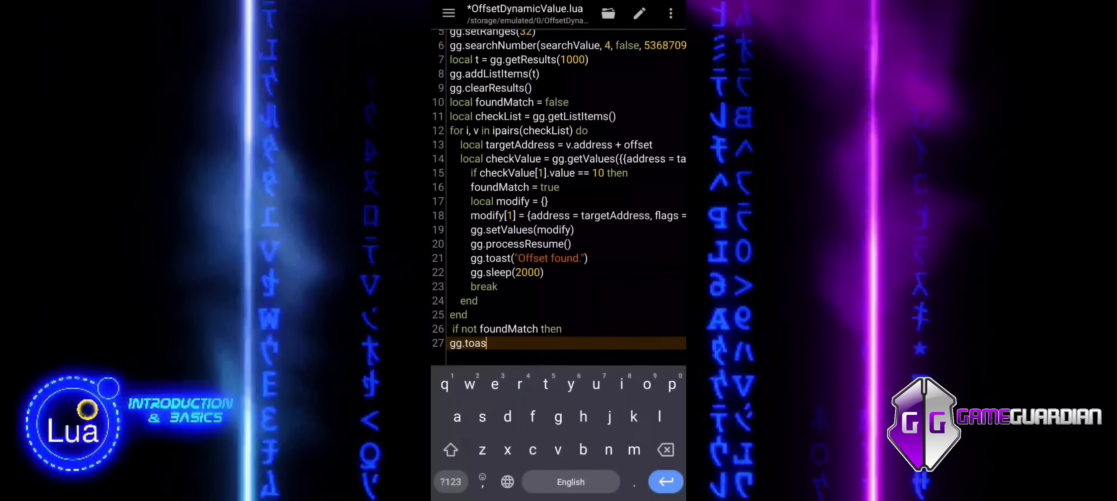
pyautogui.write('t("Nothing')
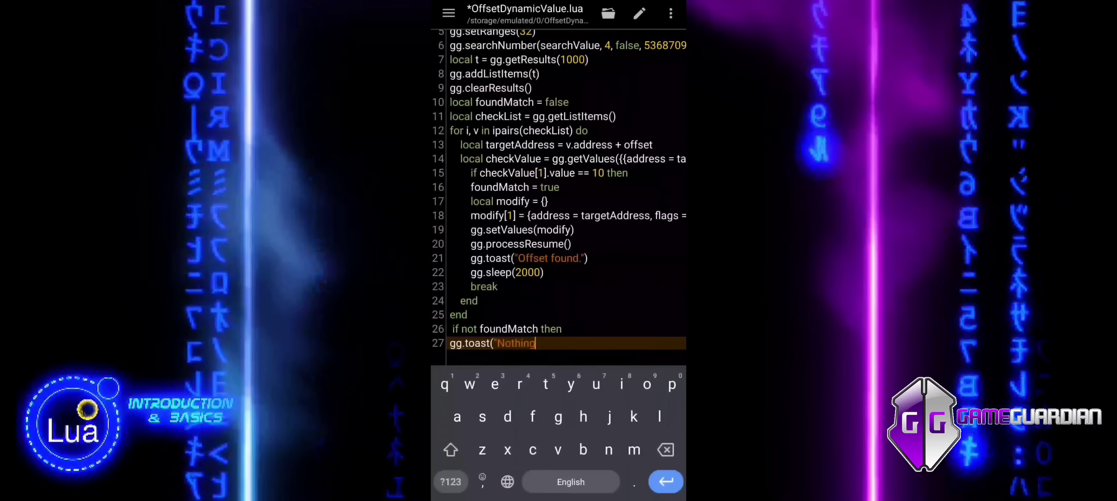
pyautogui.write('found here..."')
pyautogui.write('gg.sleep')
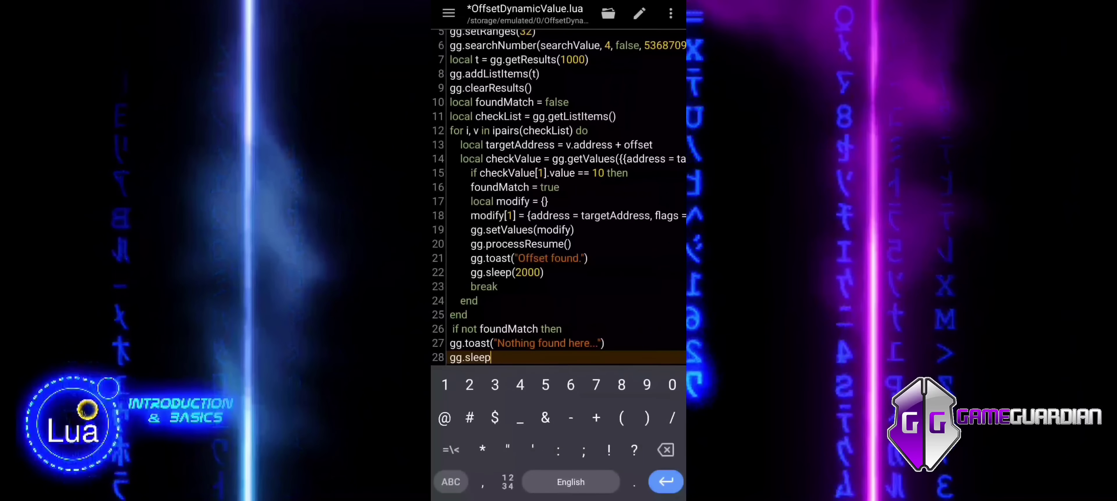
pyautogui.write('(2000)')
pyautogui.write('end')
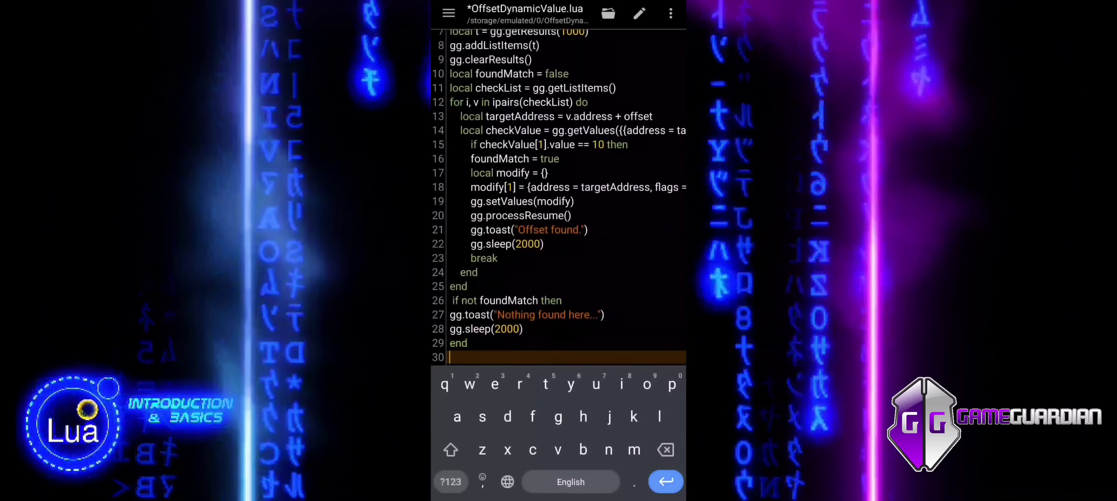
pyautogui.write('gg.clea')
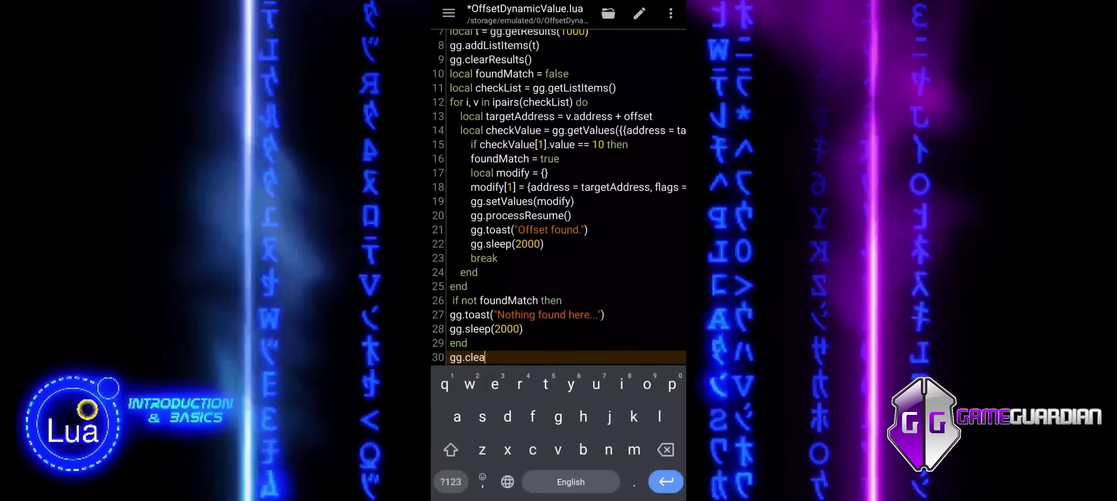